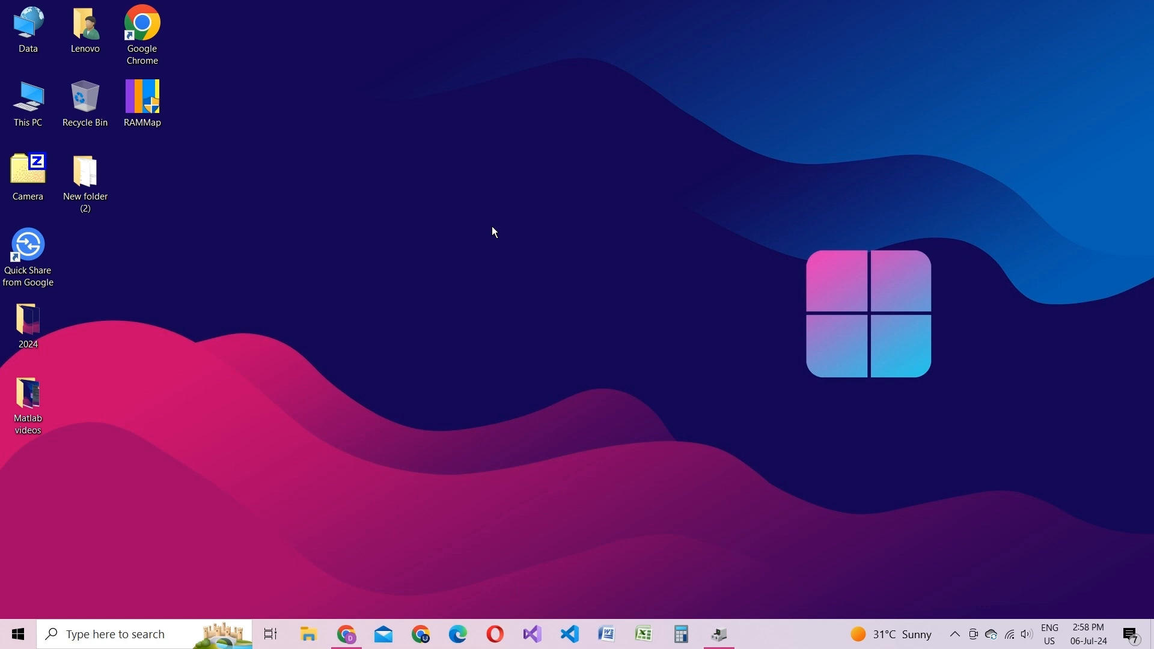
mouse_move(3, 622)
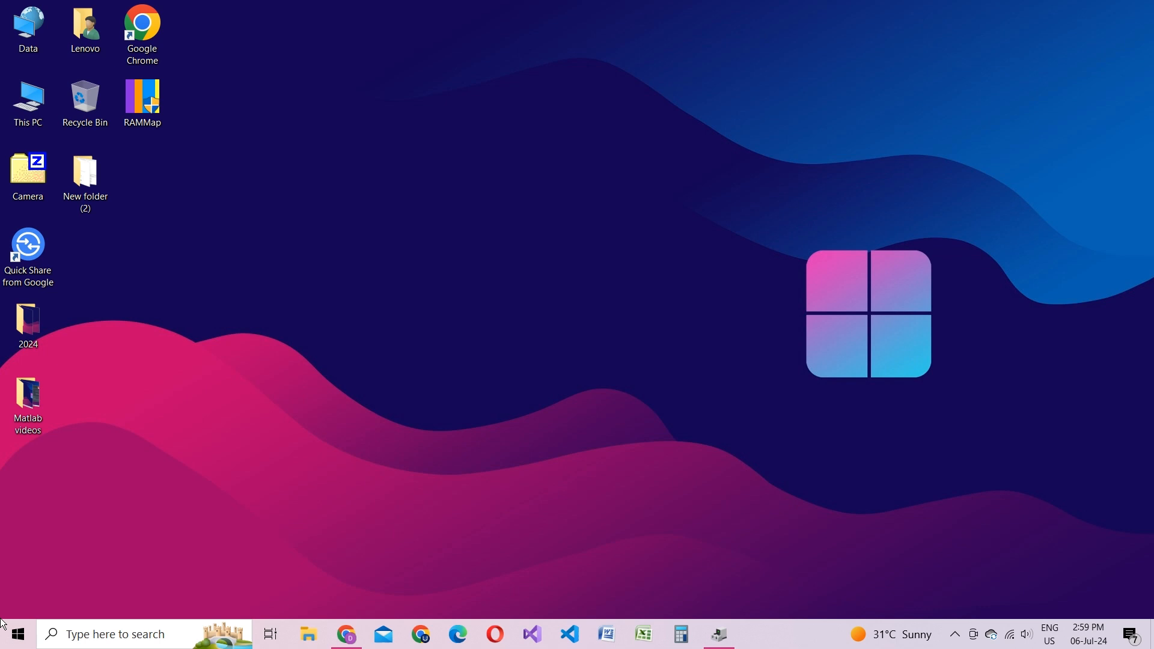
Search the Start menu for "device" to bring up Device Manager.
click(16, 634)
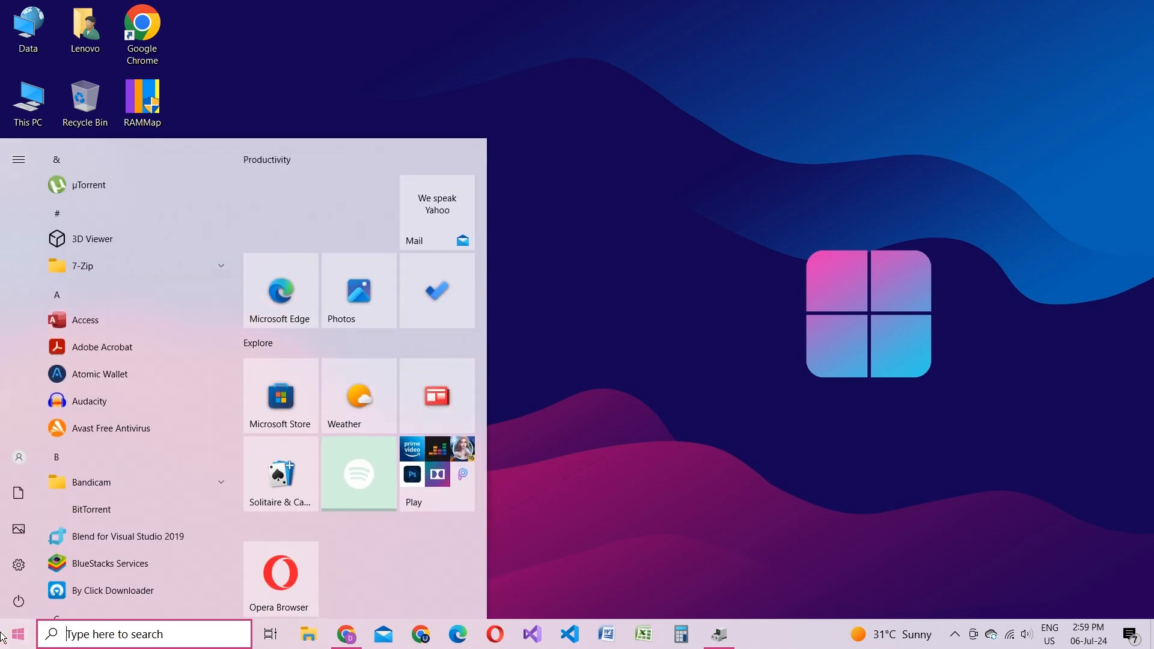
text(device)
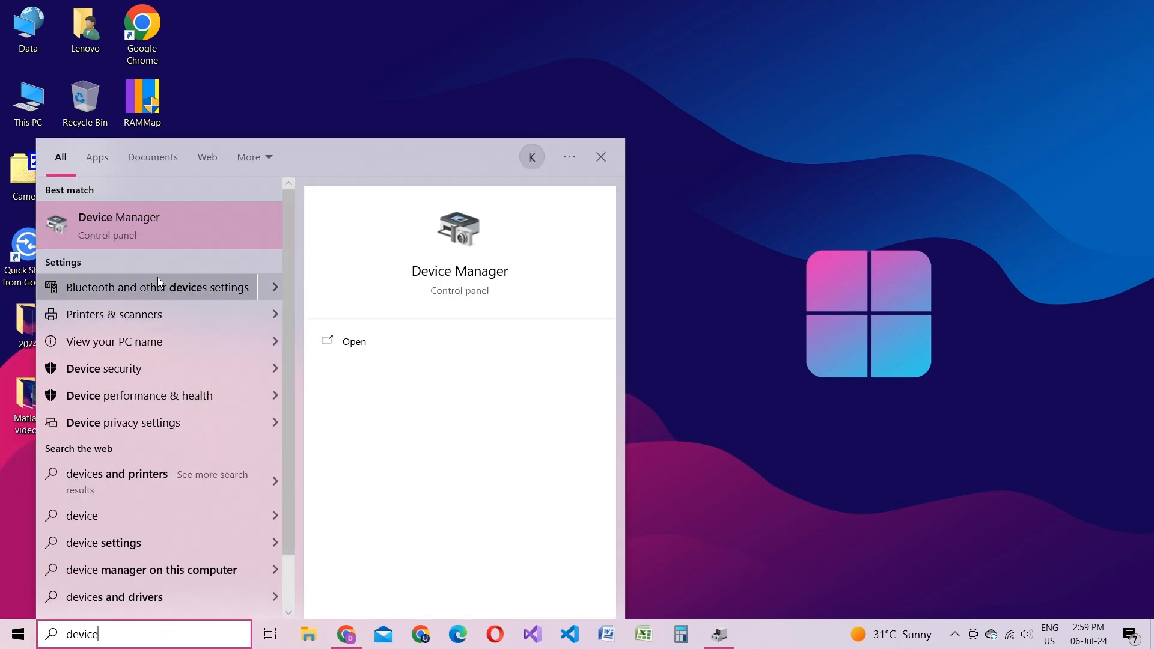
mouse_move(174, 232)
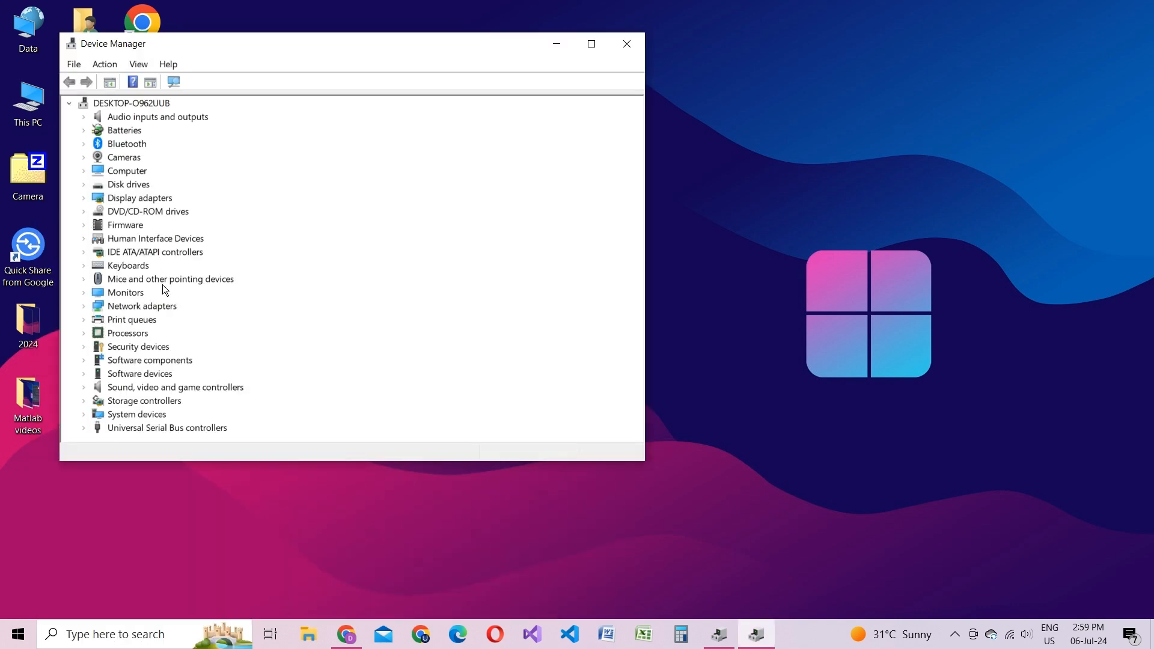
mouse_move(83, 311)
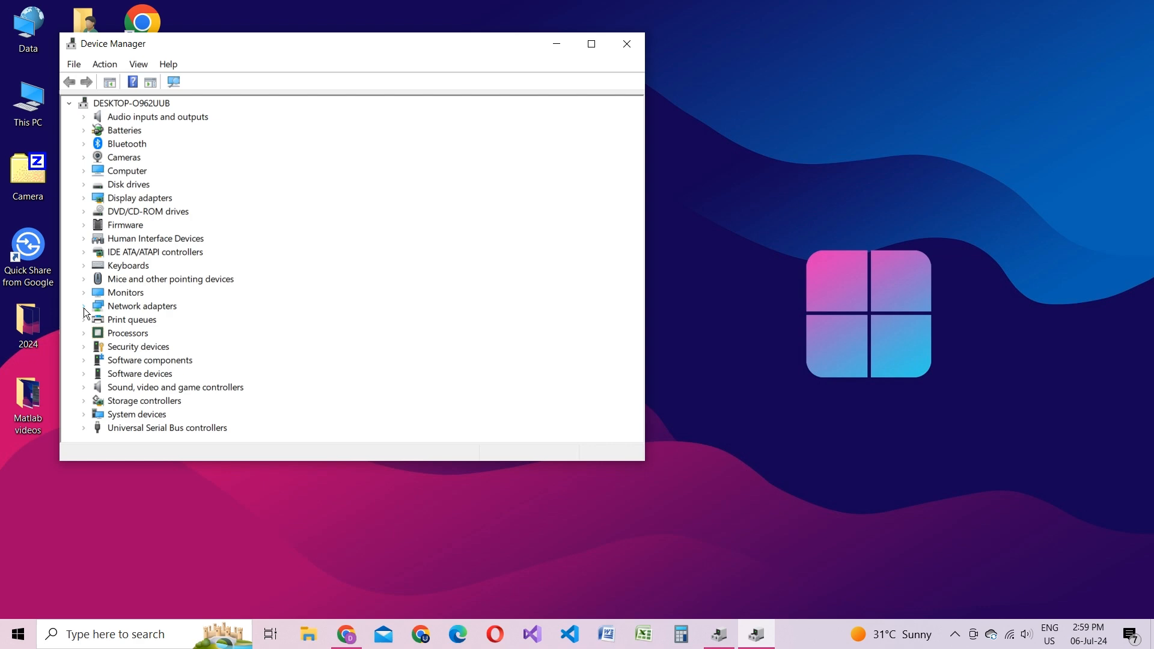
Open the Intel Dual Band Wireless-AC 3165 properties from Network adapters and centre the dialog.
click(142, 305)
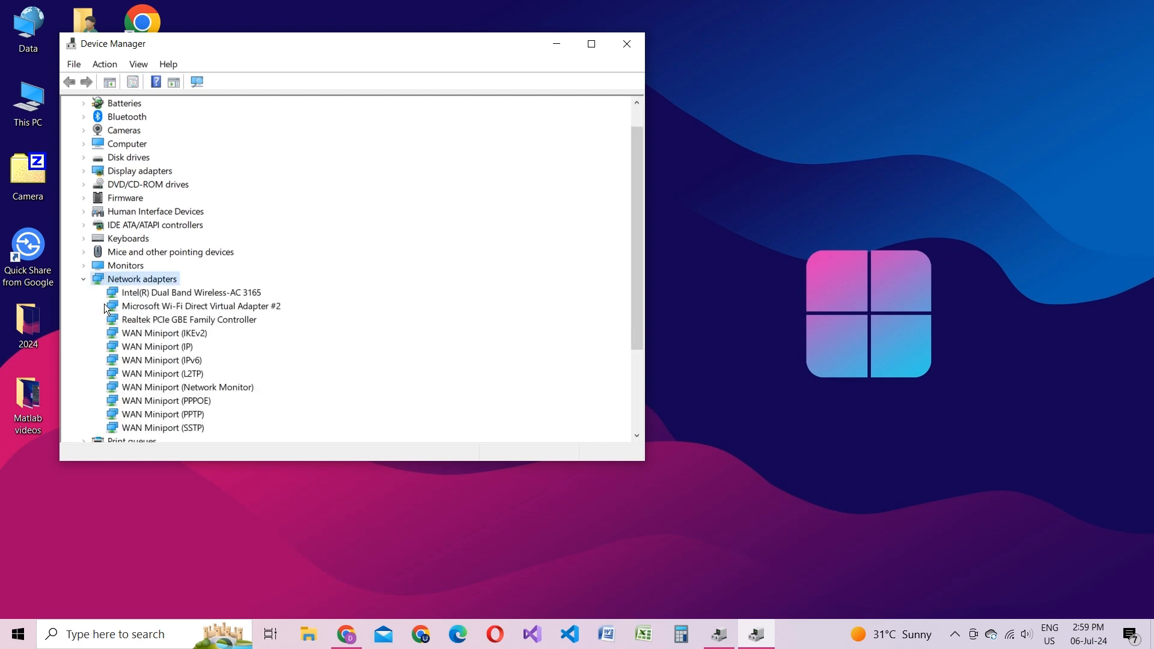
mouse_move(217, 300)
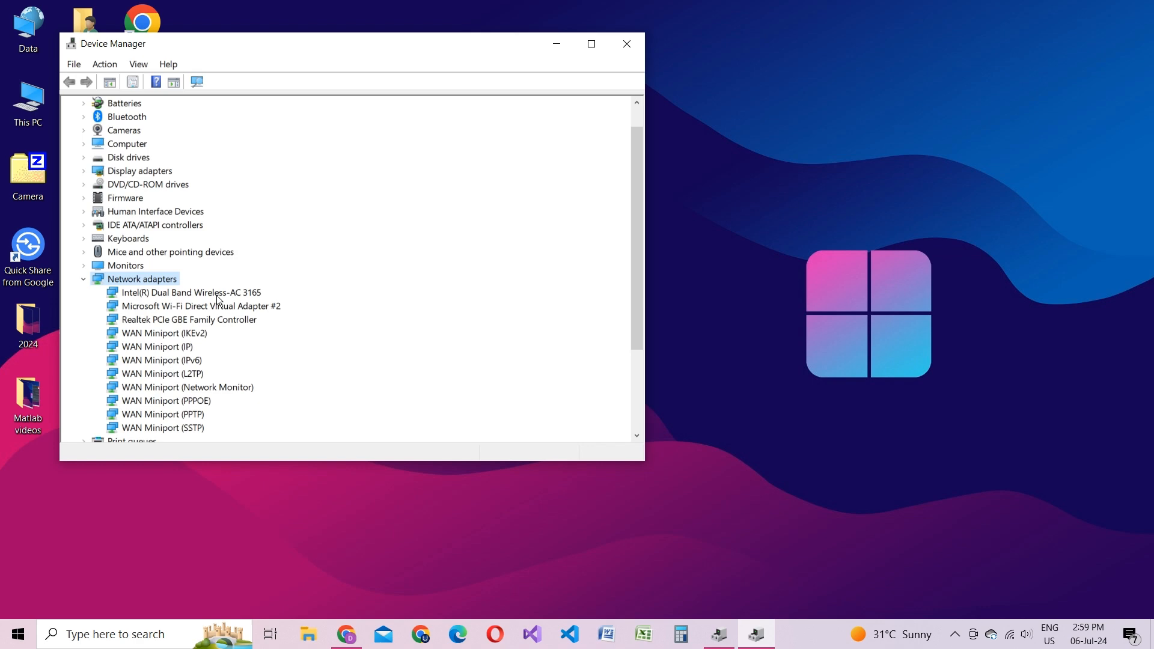
double_click(191, 292)
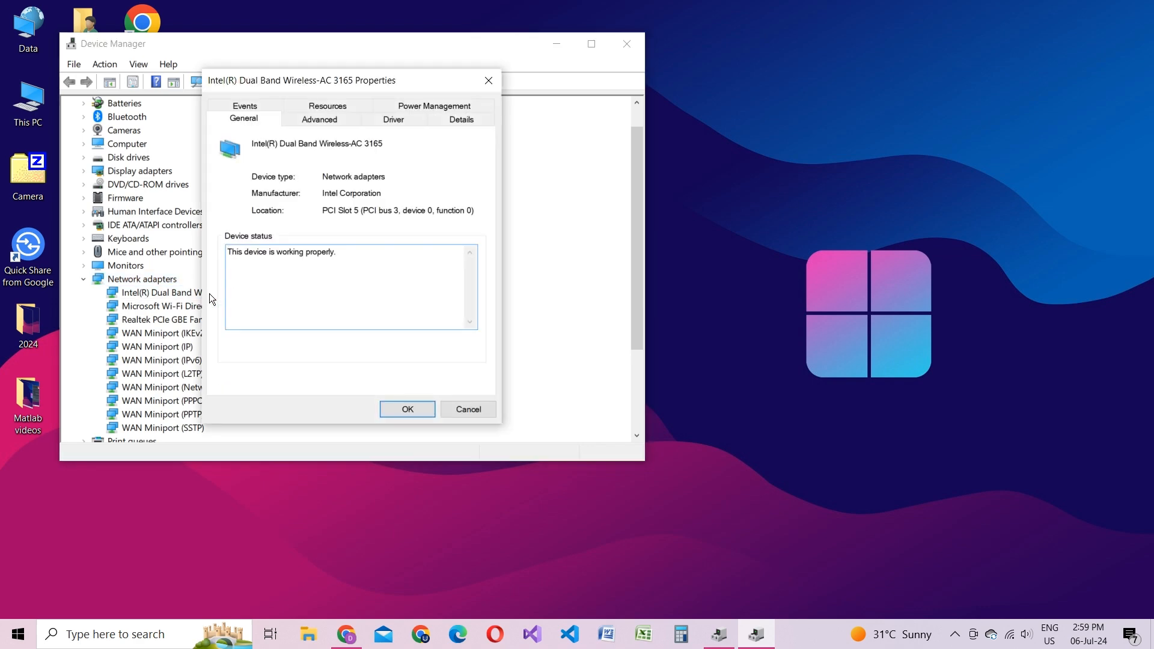
click(407, 409)
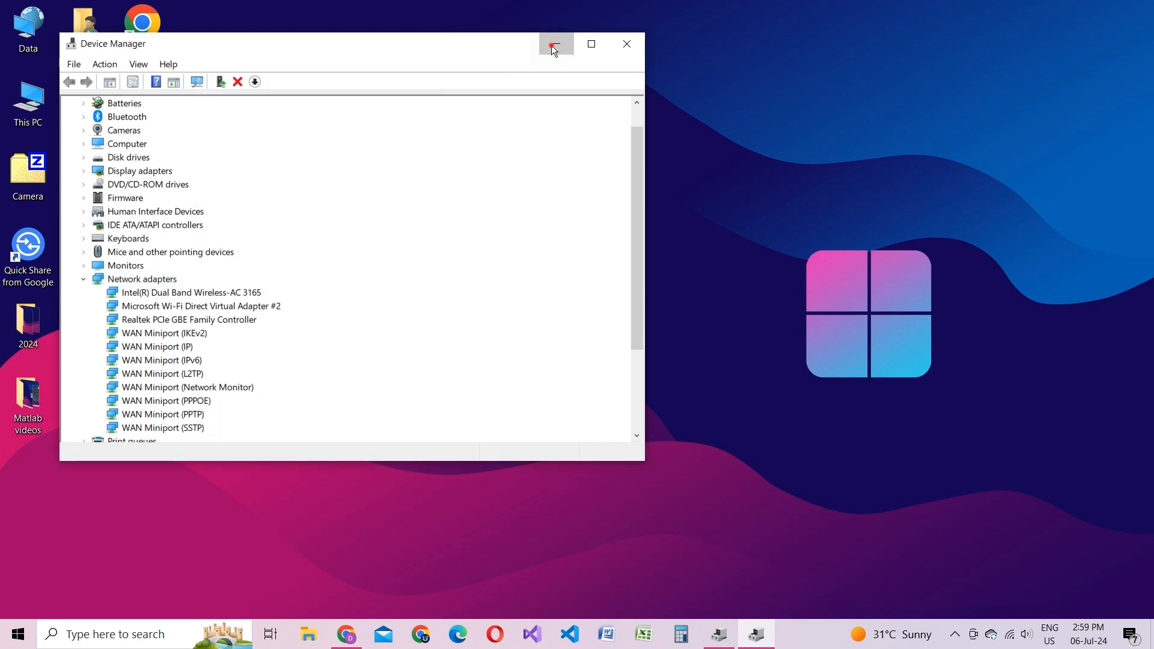
double_click(191, 292)
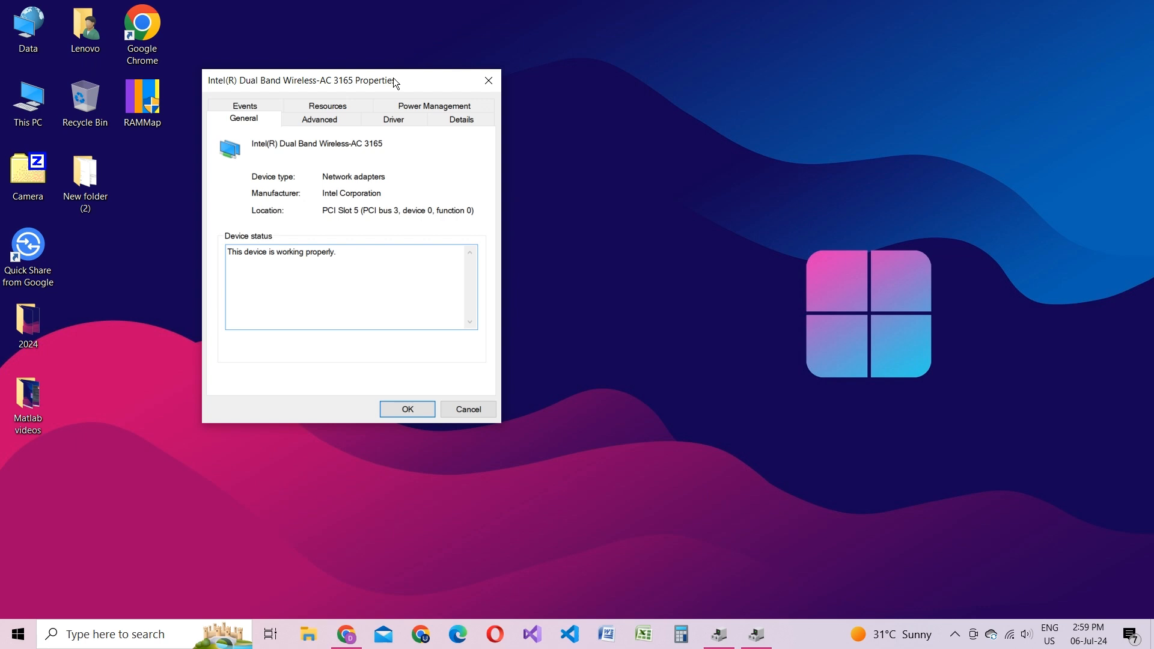
drag(339, 81, 368, 143)
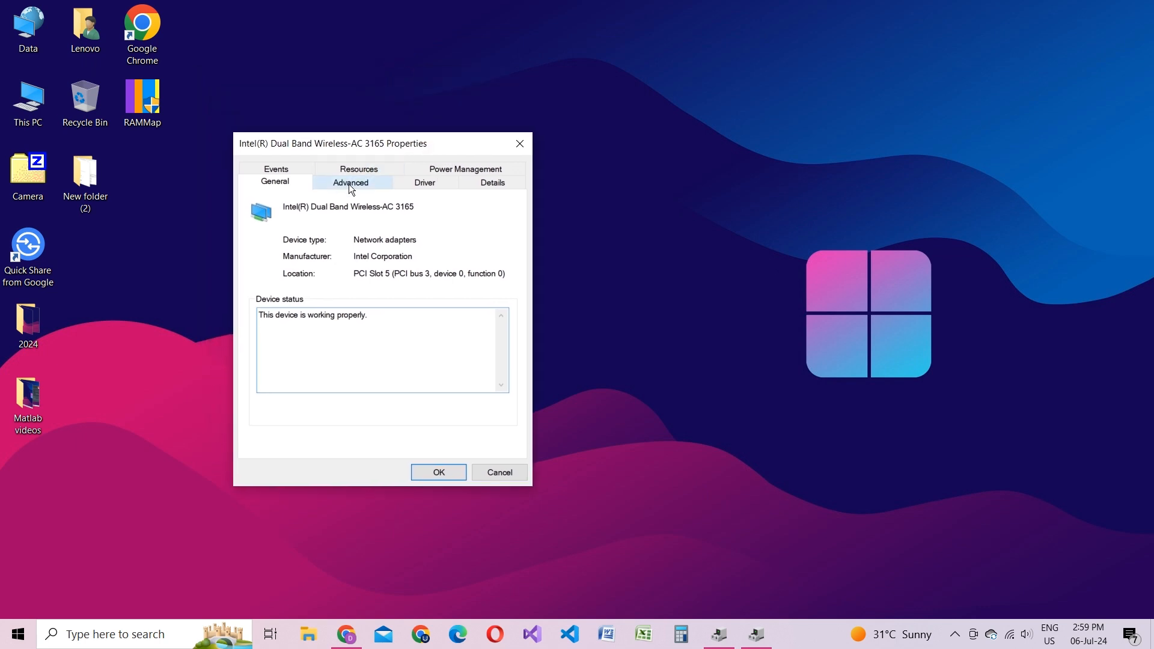
On the Advanced tab, select the Fat Channel Intolerant property.
click(350, 181)
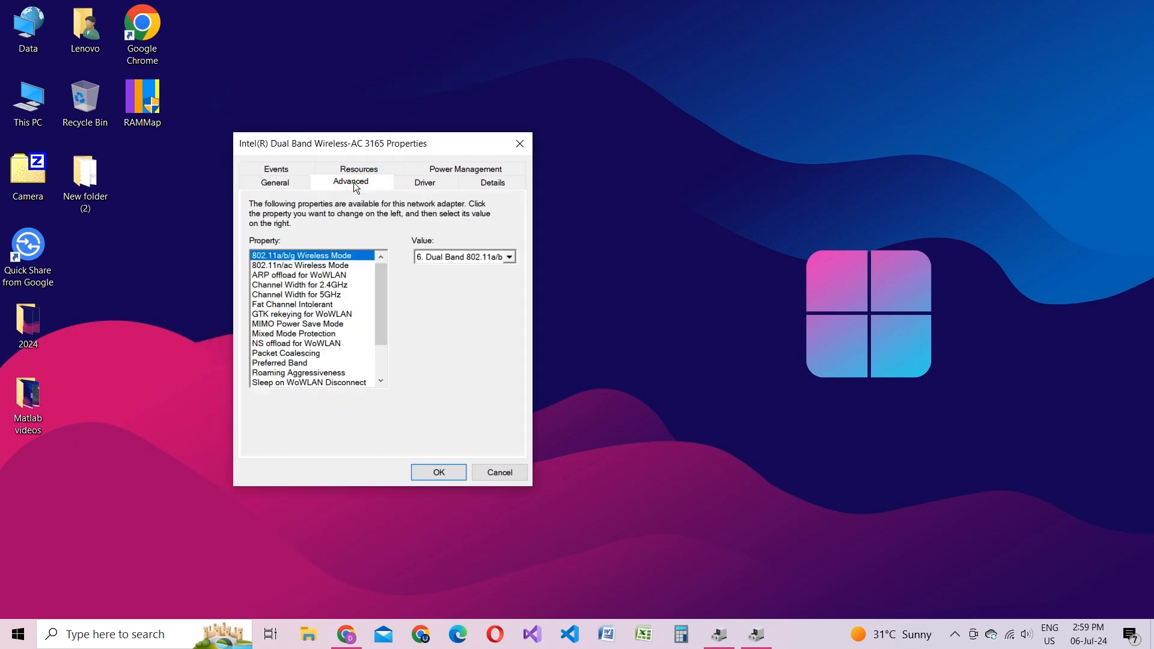
scroll(down, 3)
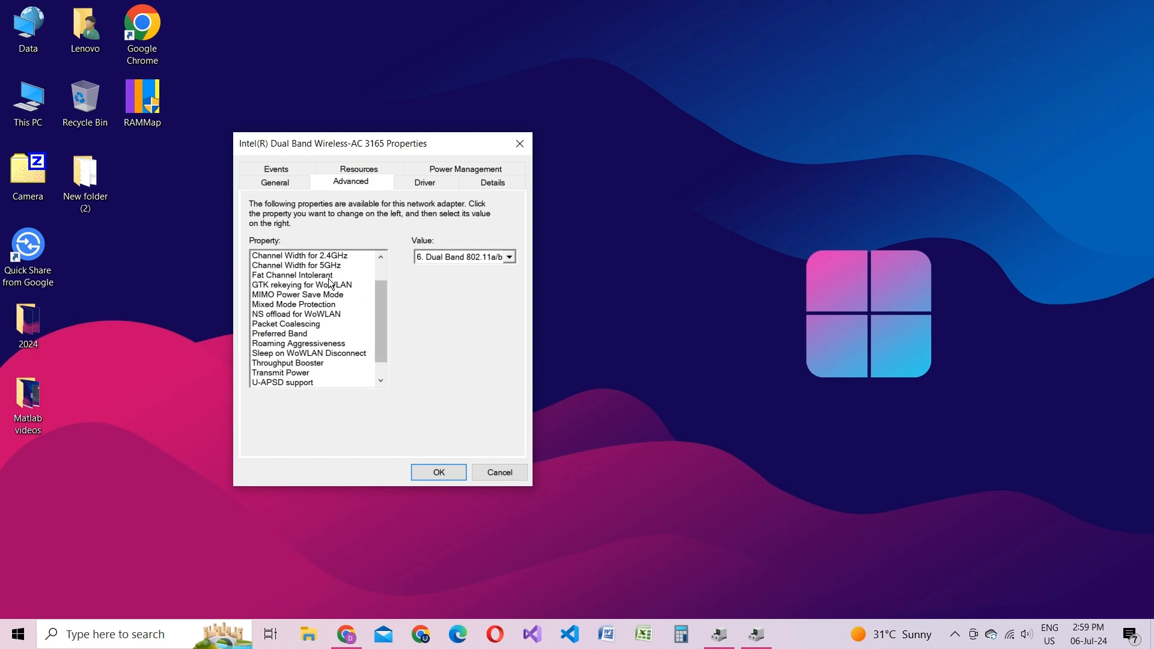
click(292, 274)
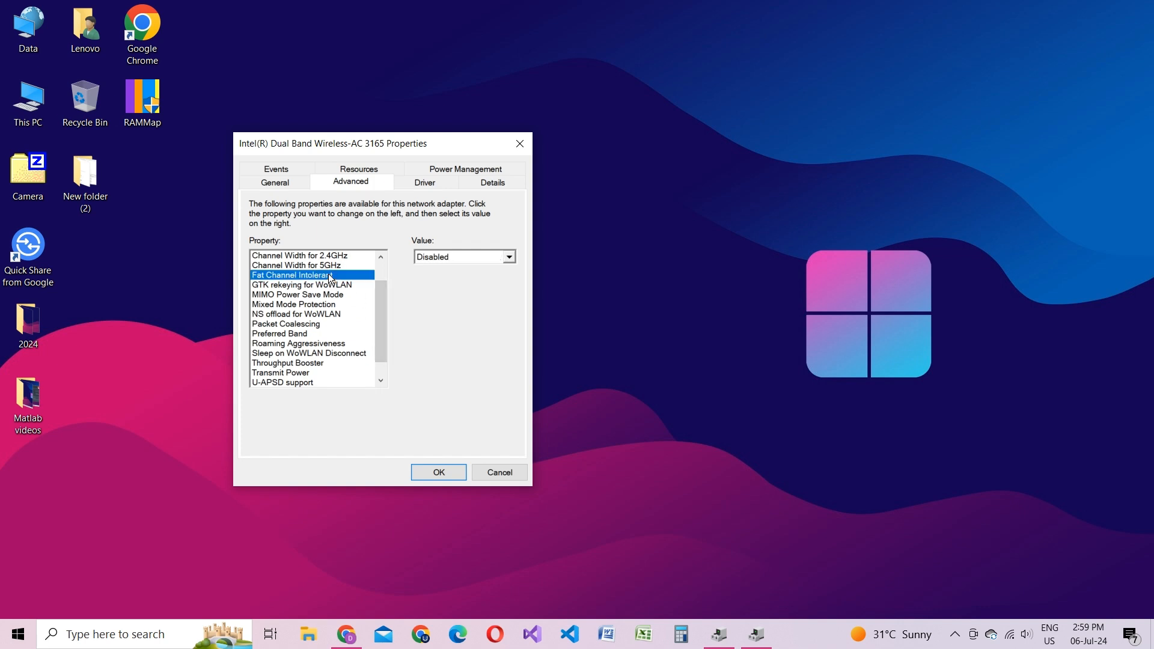
mouse_move(445, 265)
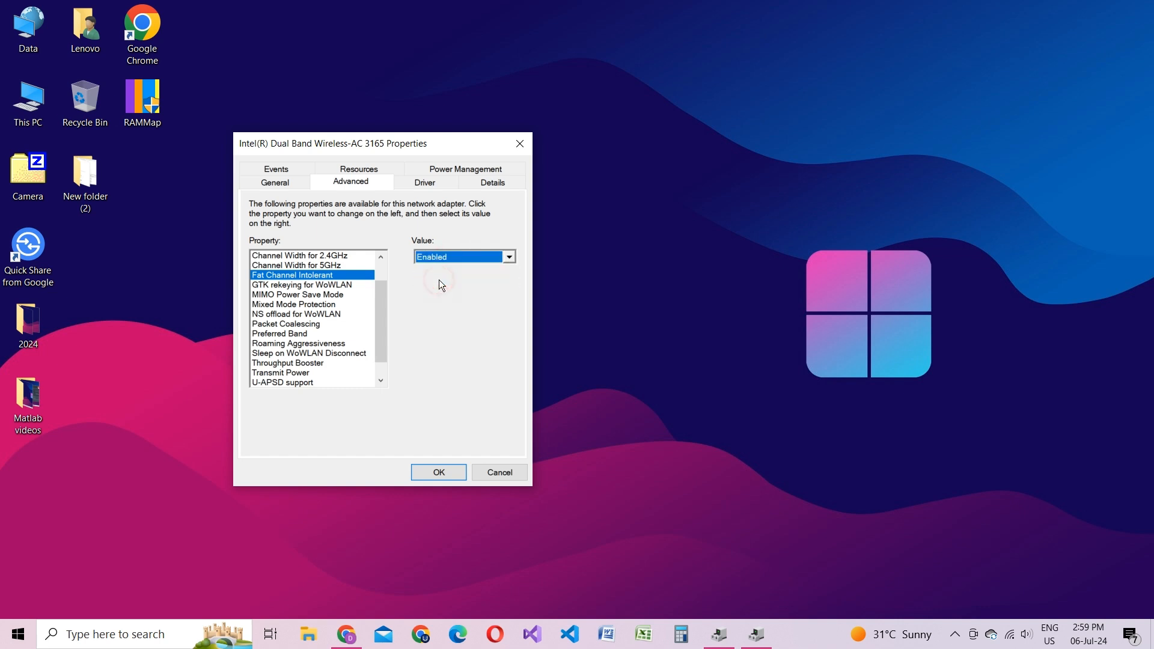
mouse_move(381, 294)
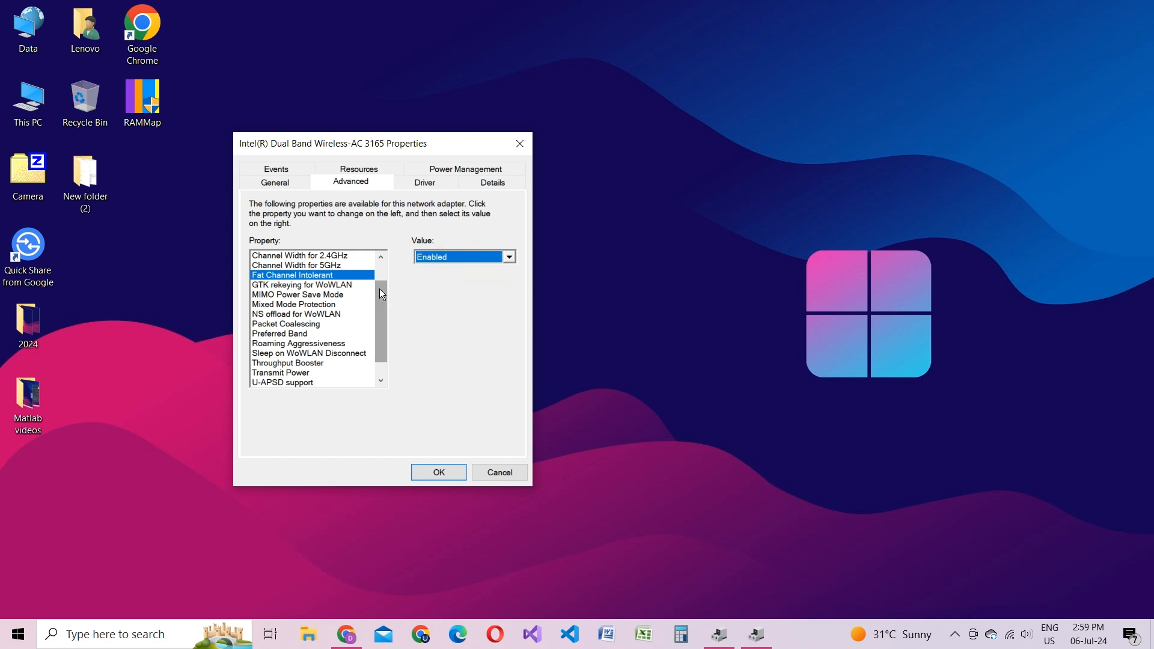
Set Roaming Aggressiveness to 1. Lowest.
scroll(down, 3)
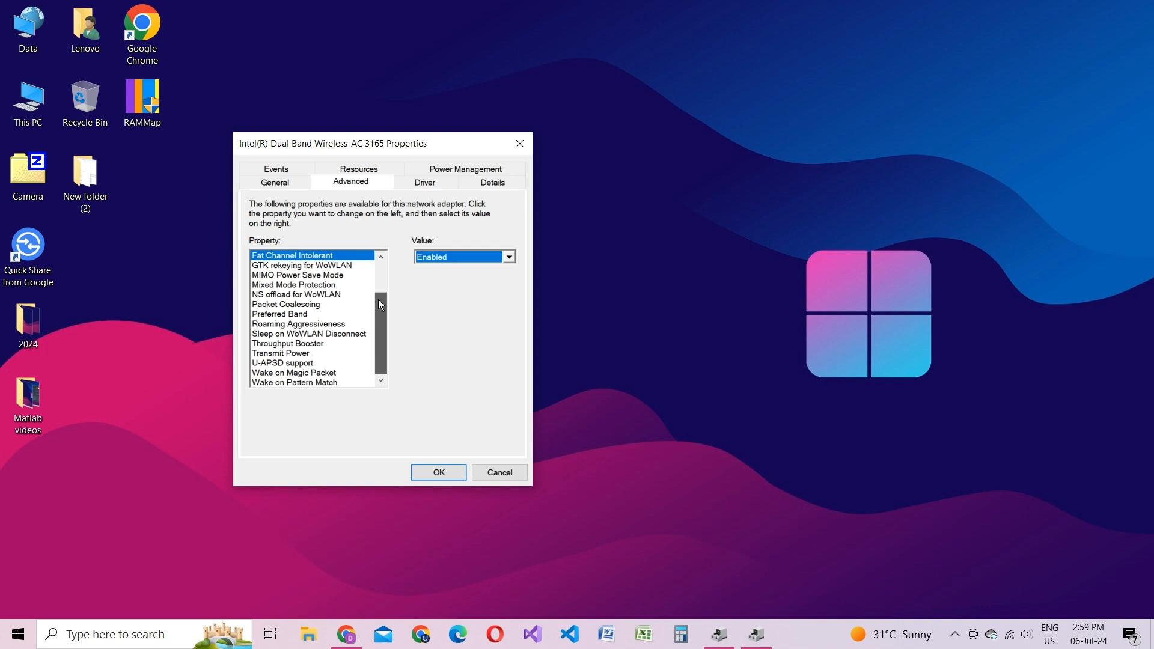
click(298, 324)
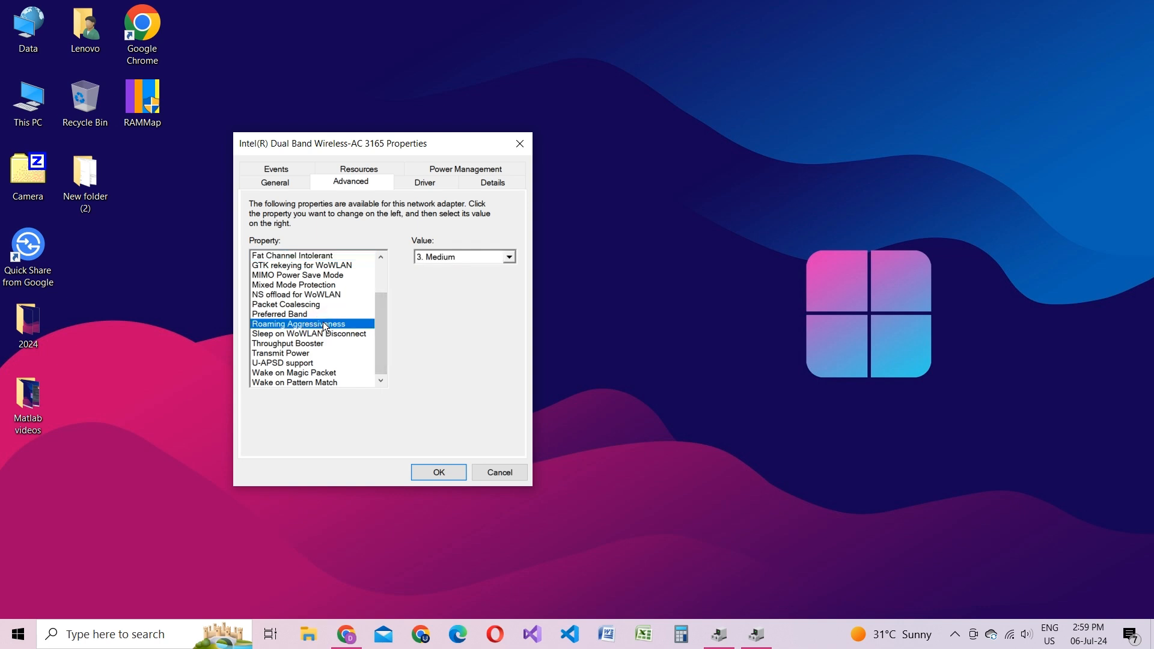
mouse_move(445, 261)
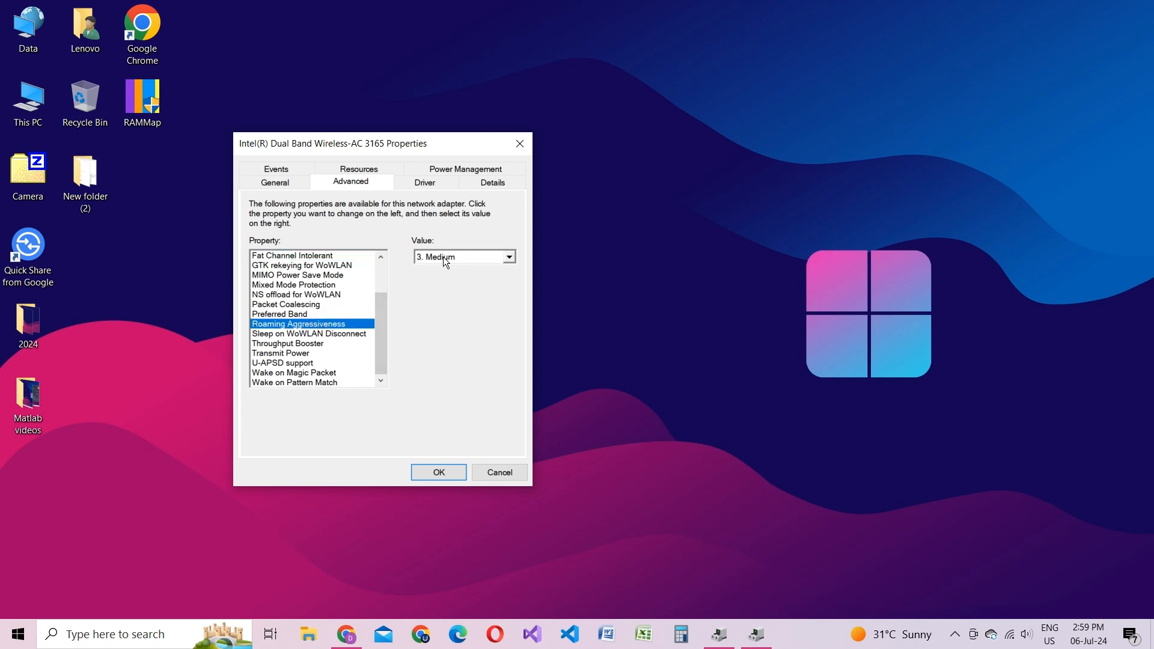
click(509, 257)
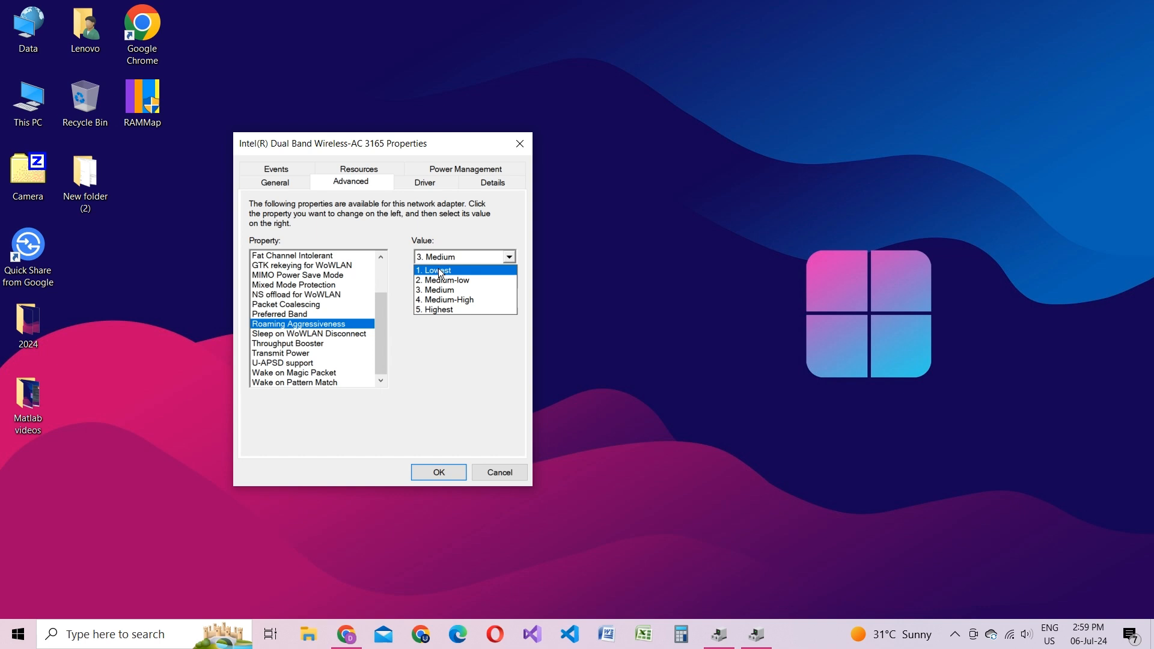
click(435, 271)
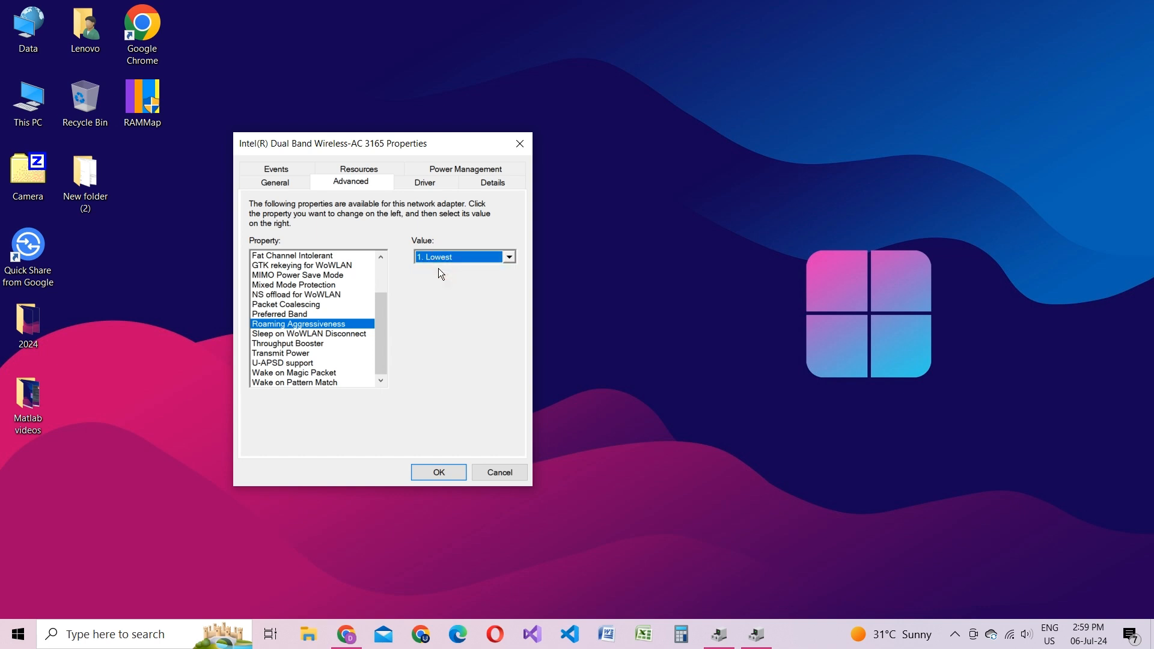
mouse_move(382, 309)
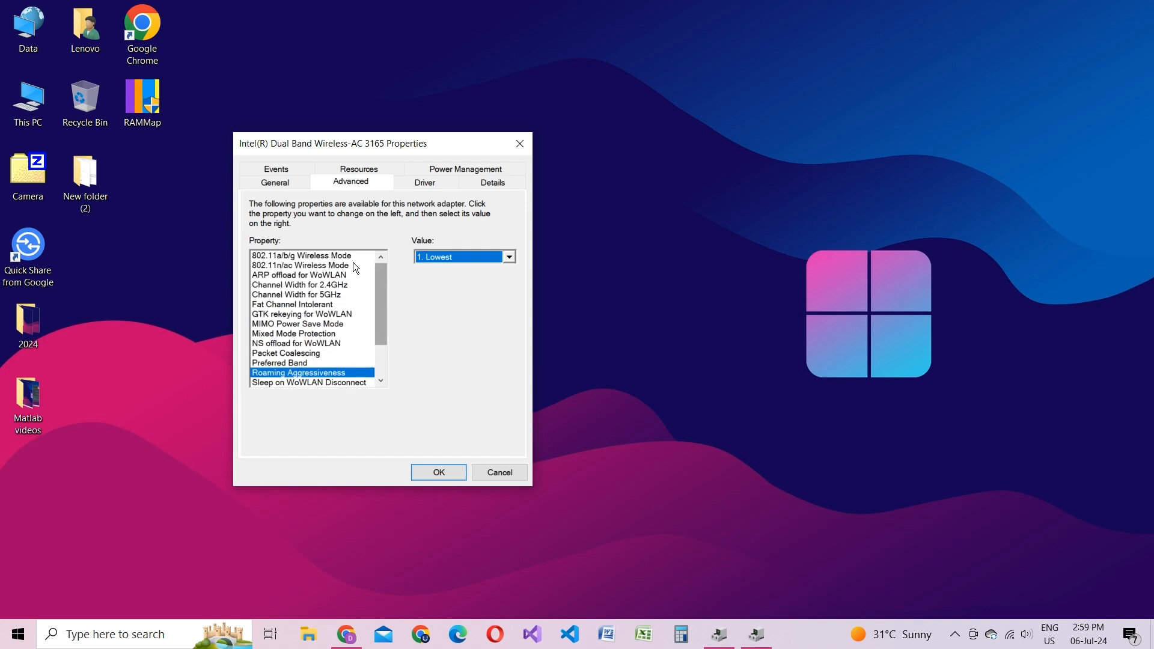
Set 802.11a/b/g Wireless Mode to 6. Dual Band 802.11a/b/g.
click(302, 264)
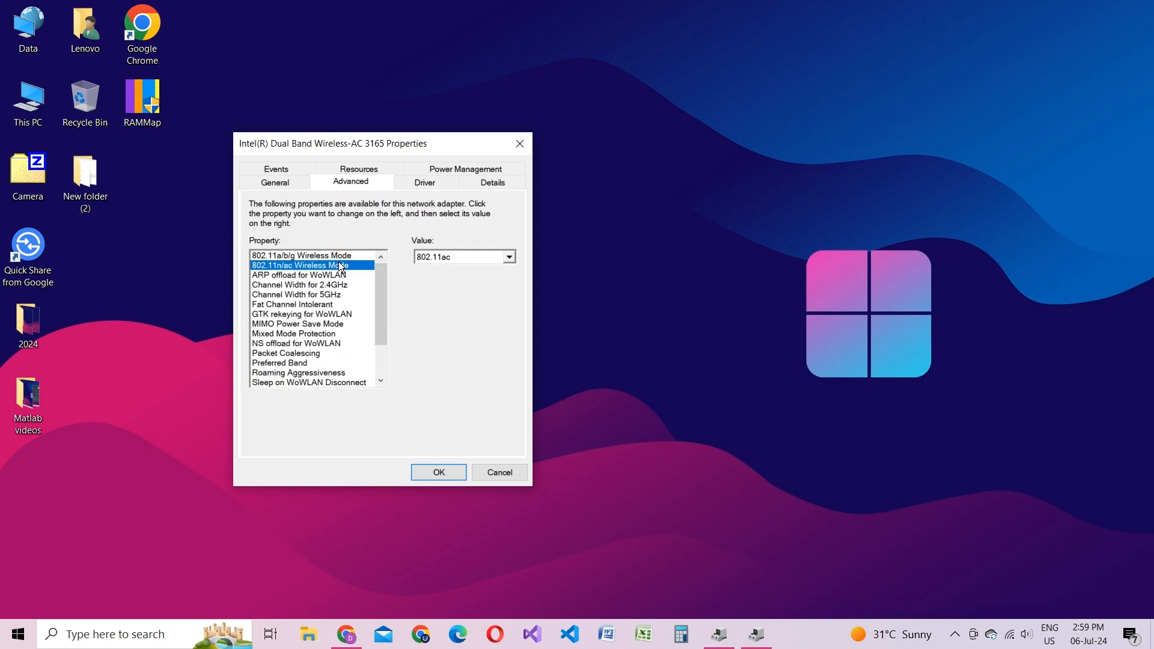
click(300, 255)
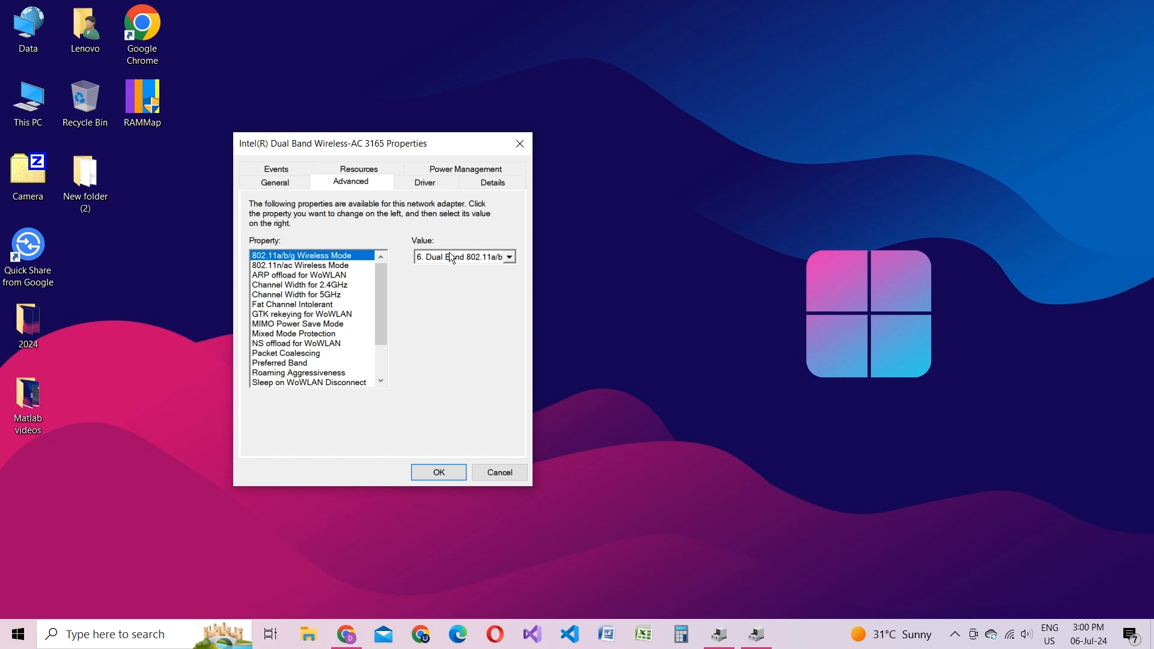
click(510, 256)
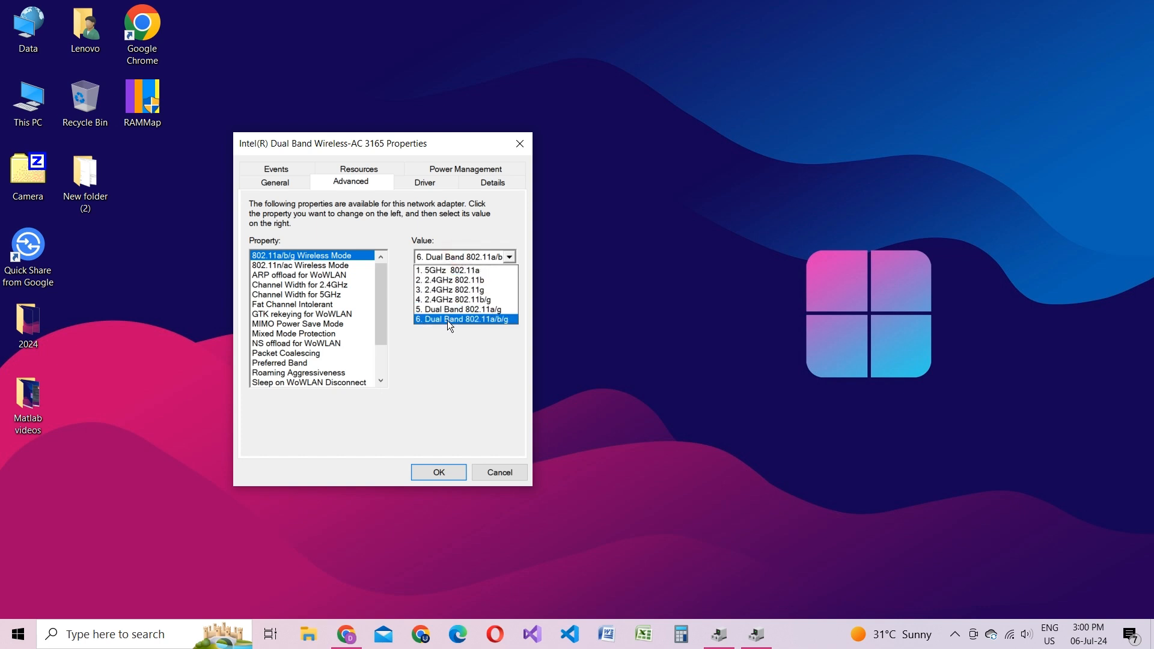
click(464, 319)
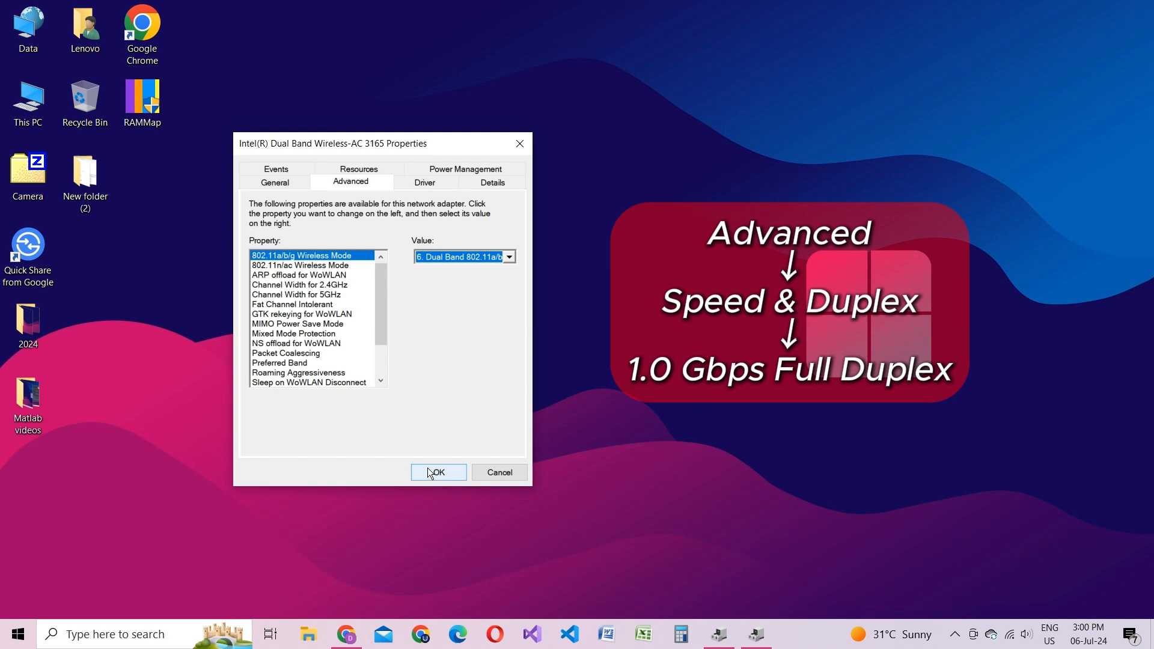
Save the adapter settings and close the properties dialog.
click(438, 472)
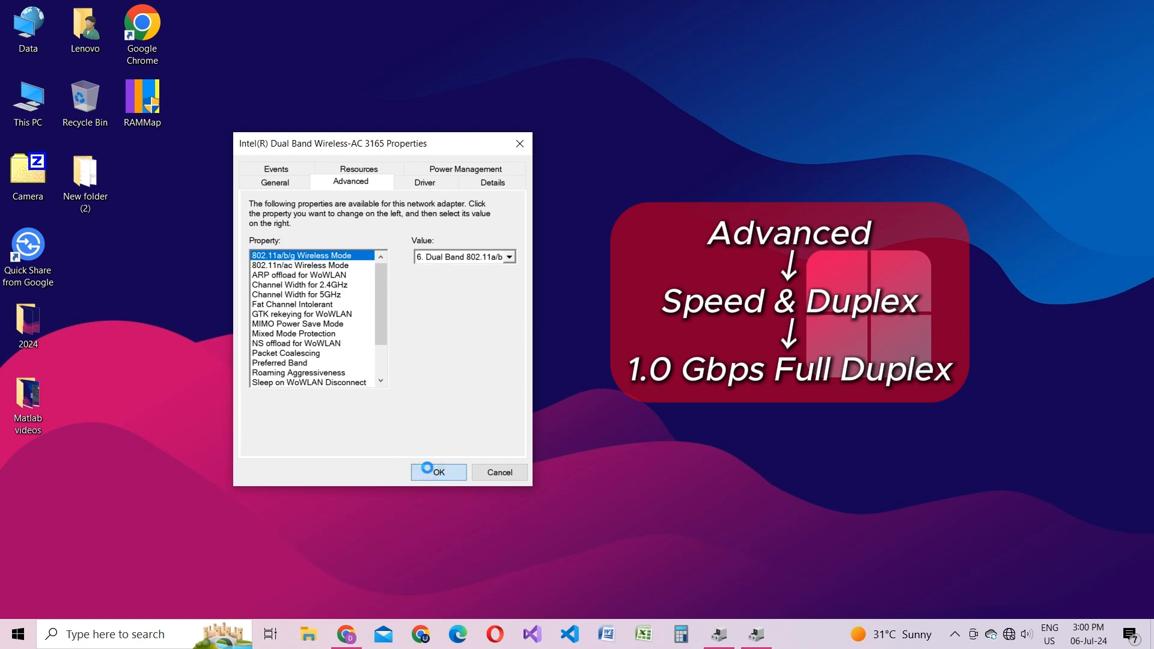
click(438, 471)
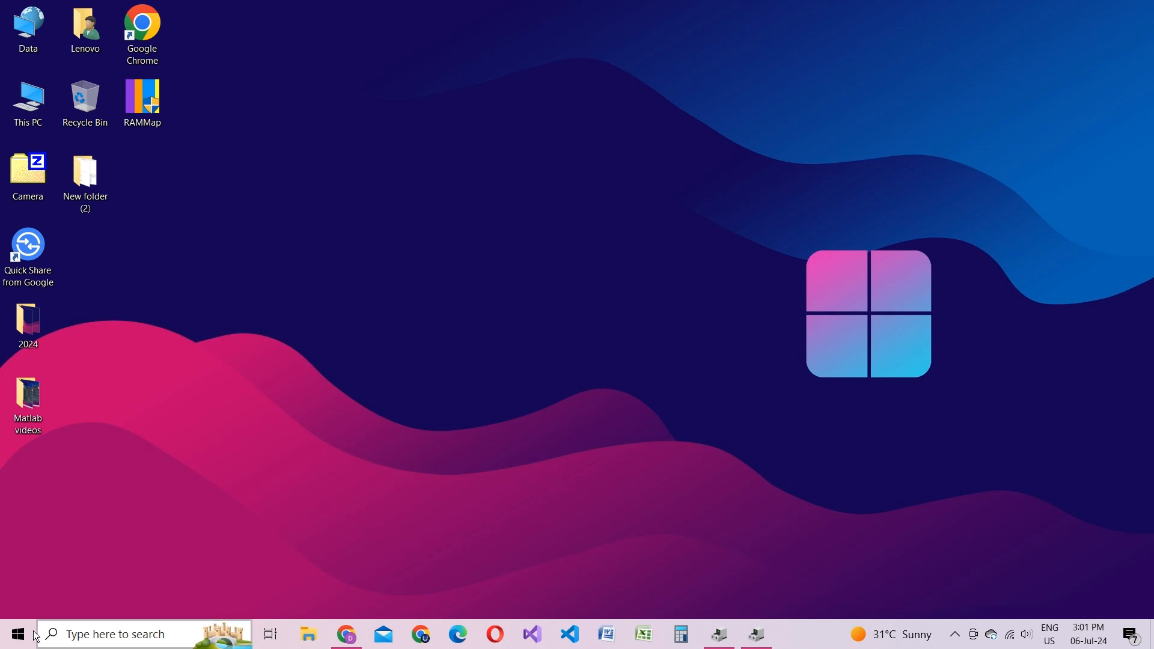
Launch Control Panel via Start search "control" and open Network and Sharing Center.
click(14, 634)
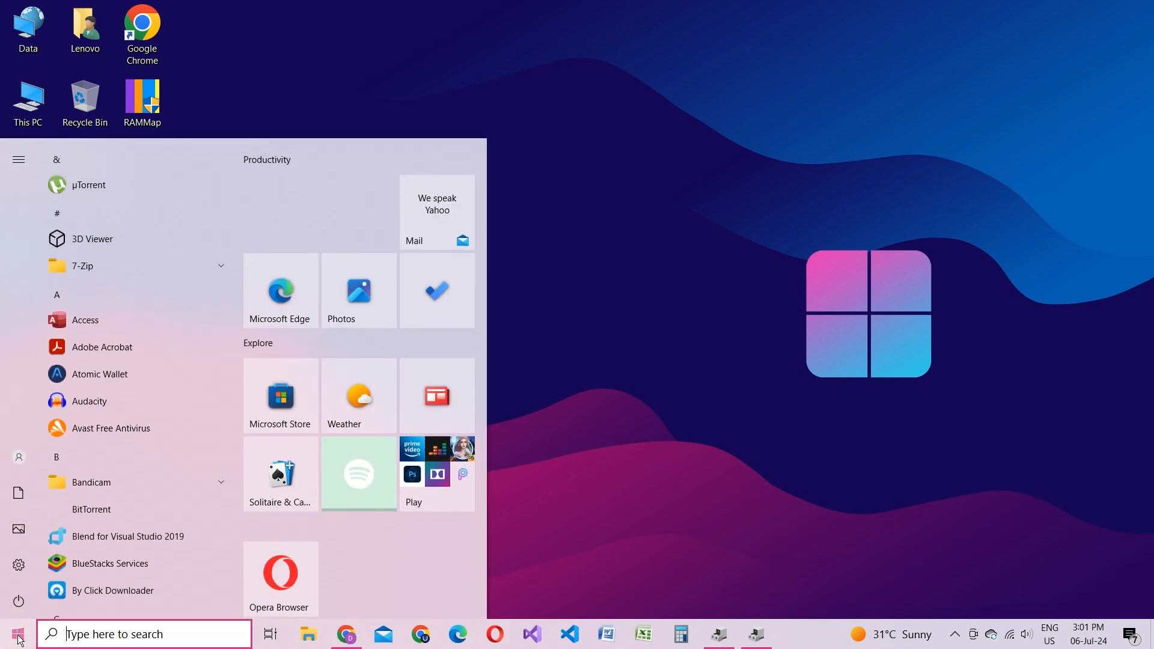
text(control)
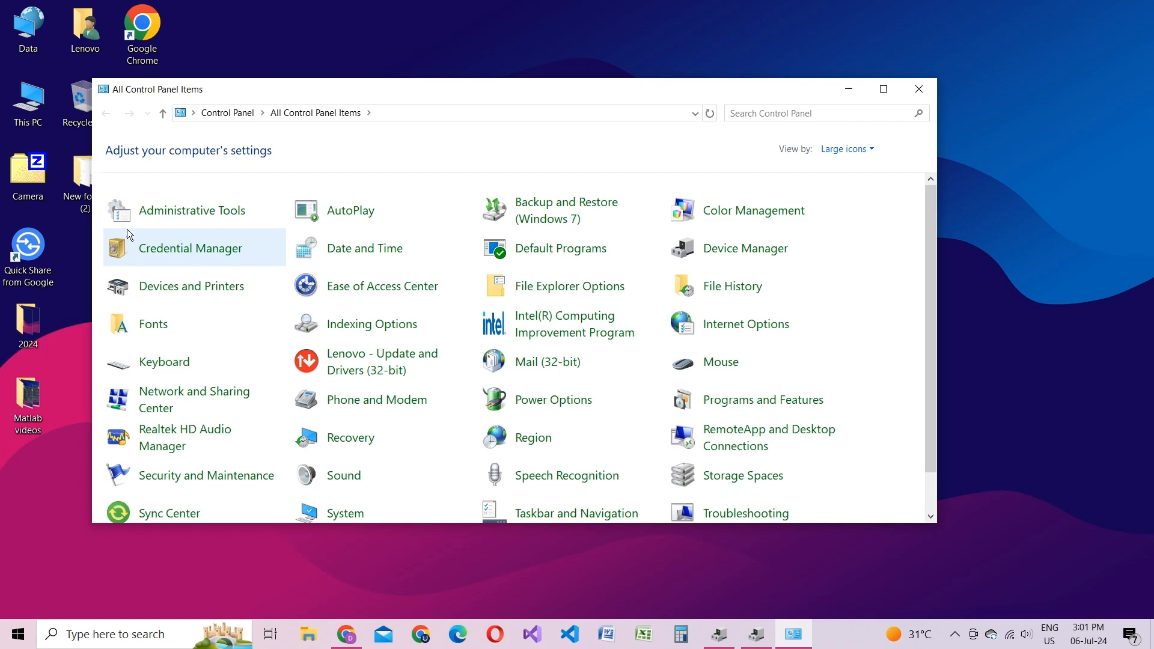
mouse_move(190, 399)
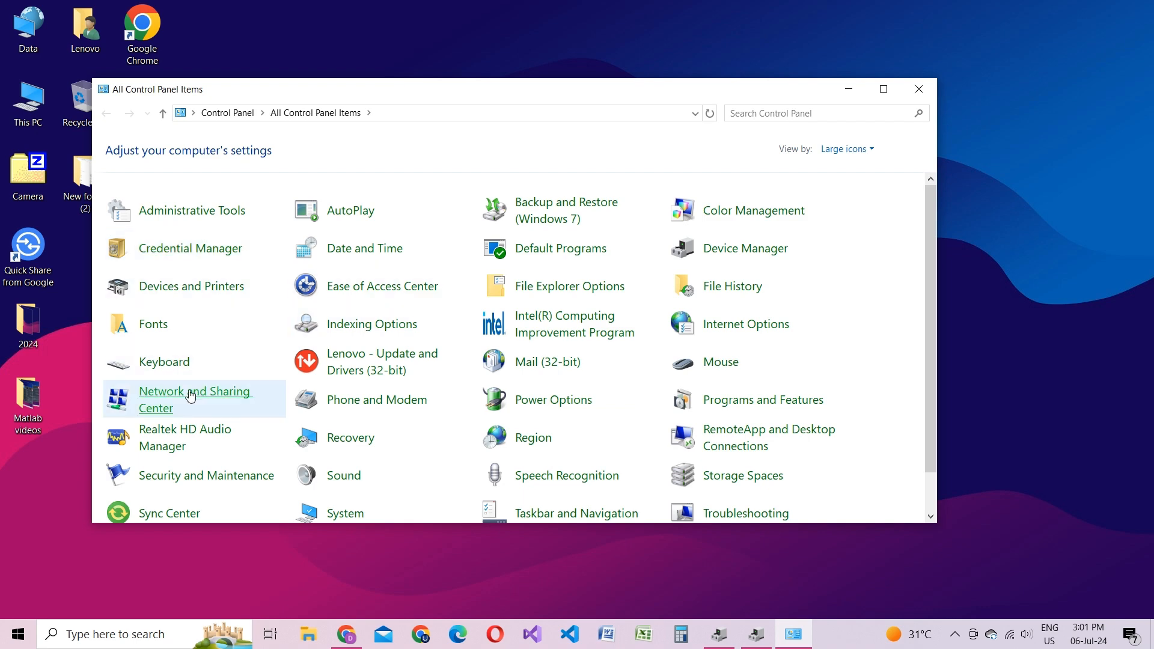
mouse_move(168, 404)
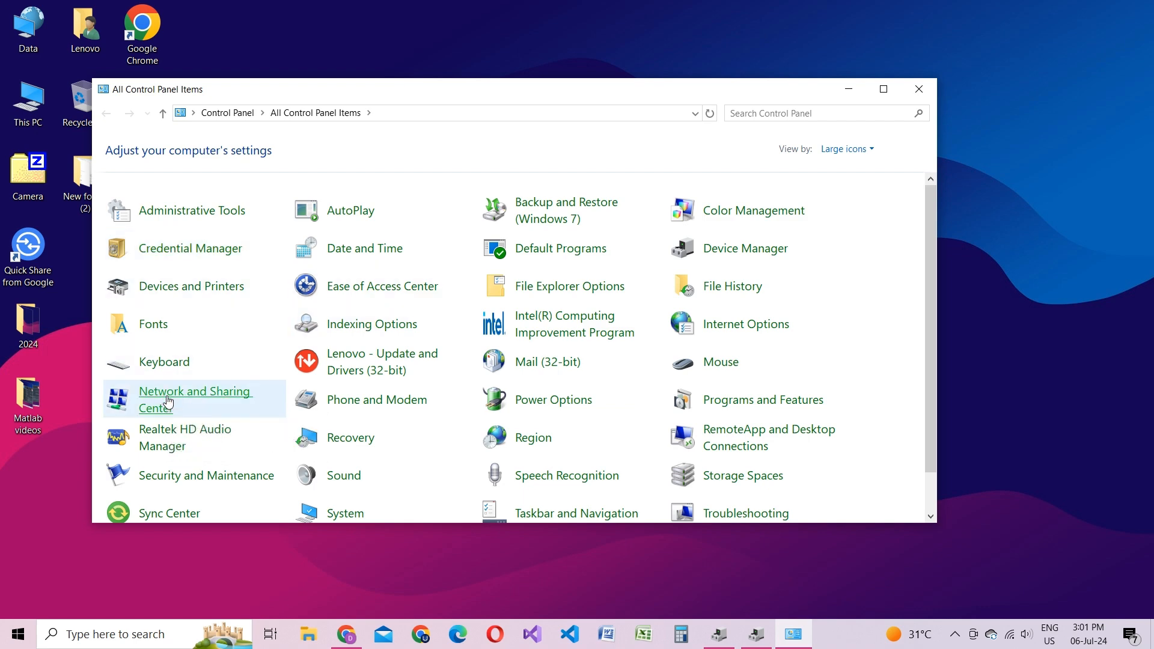
click(195, 399)
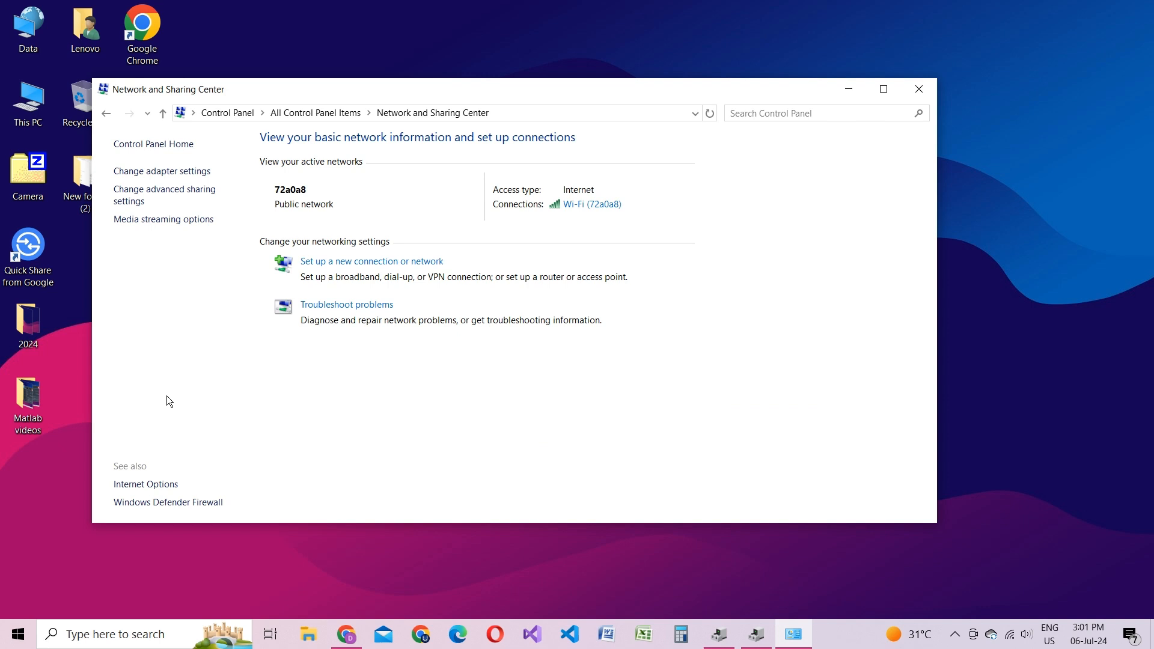
mouse_move(605, 220)
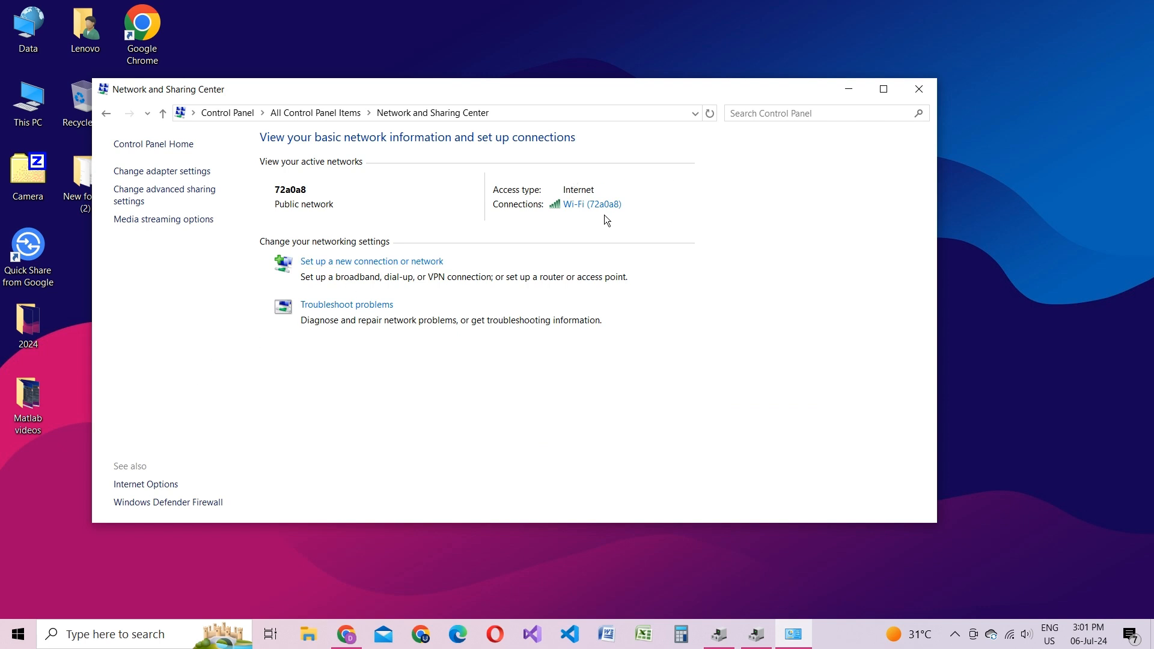
mouse_move(590, 204)
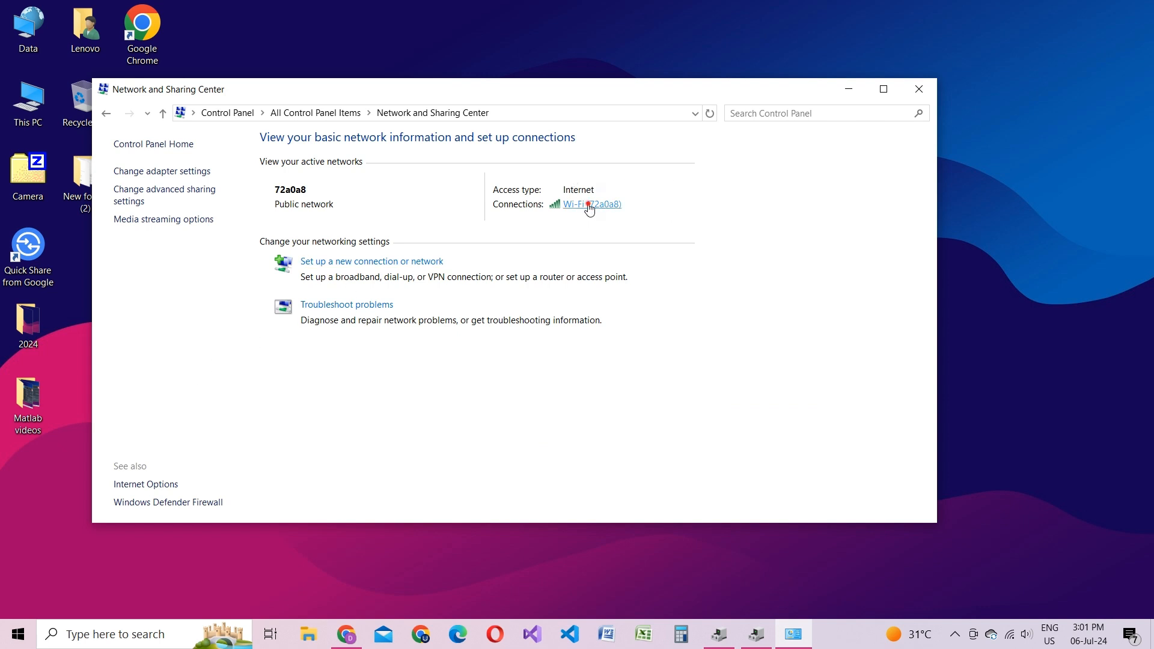
Open the Wi-Fi connection's properties and its IPv4 protocol settings.
click(588, 204)
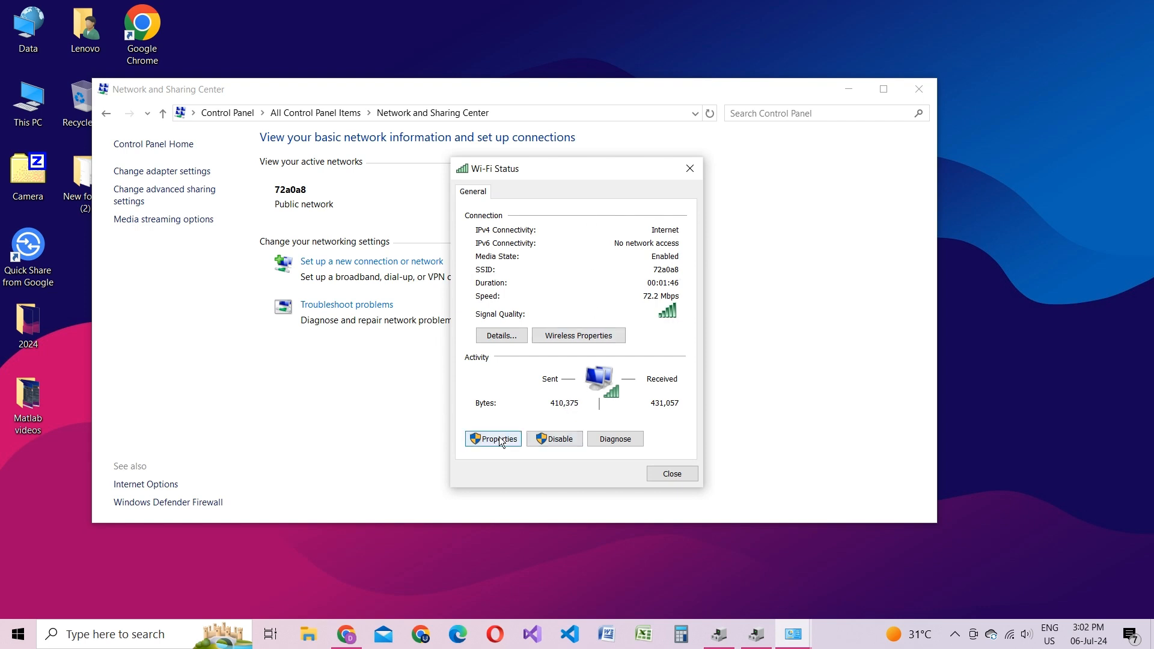
click(493, 439)
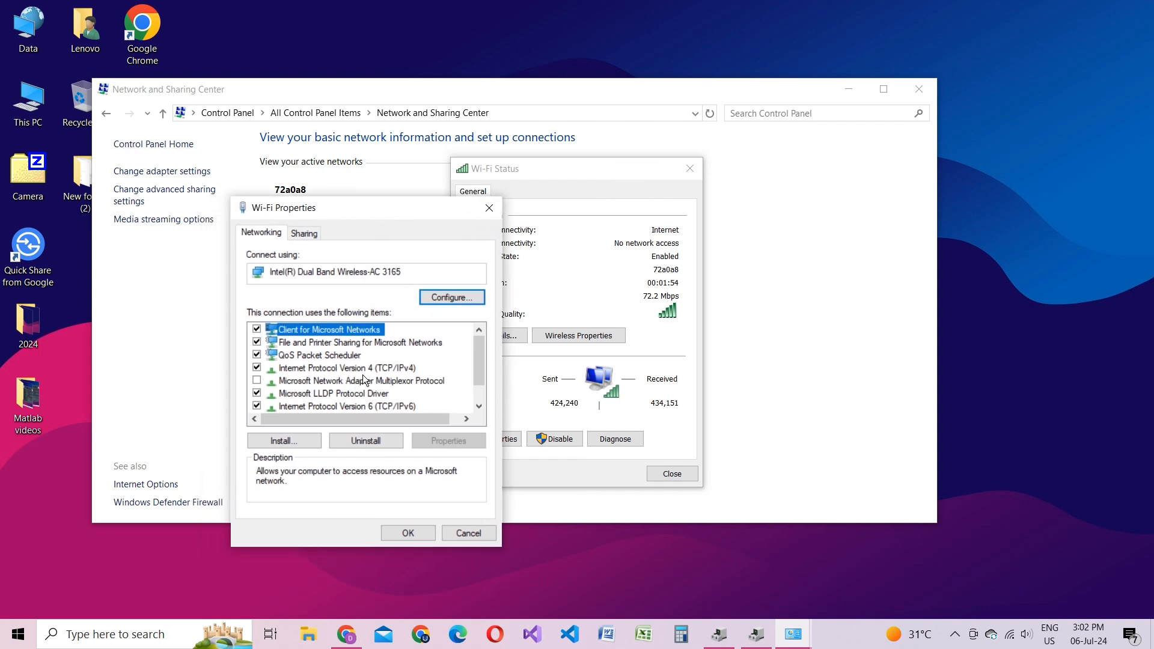
double_click(346, 368)
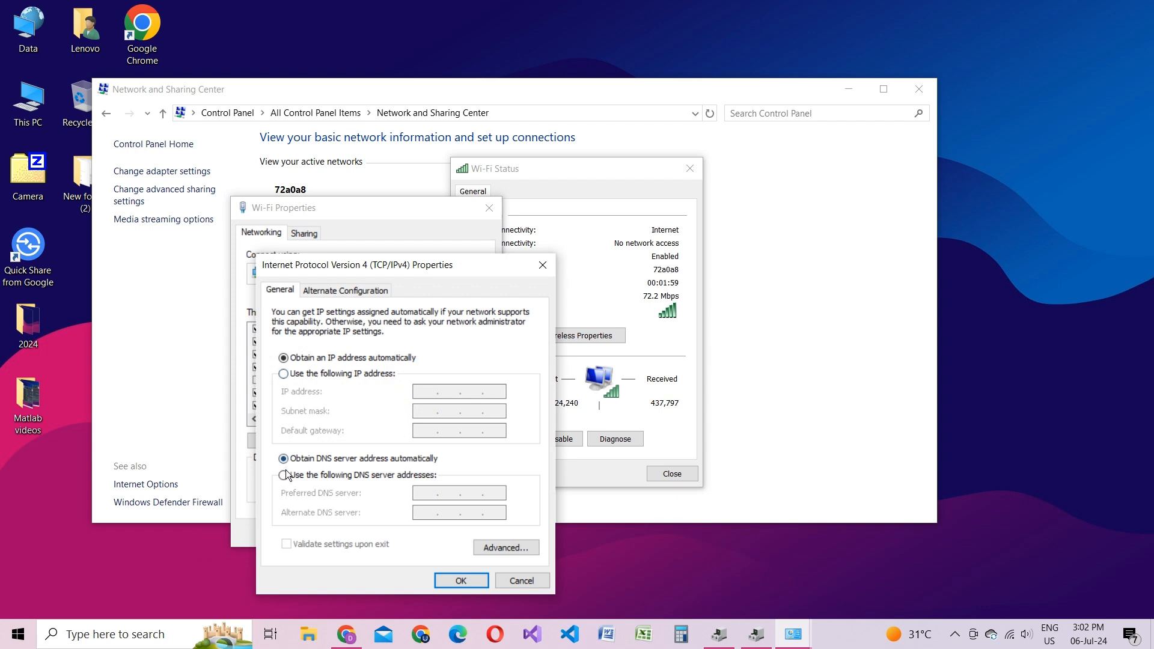
Set manual DNS servers 1.1.1.1 and 1.0.0.1 and confirm the IPv4 settings.
click(284, 475)
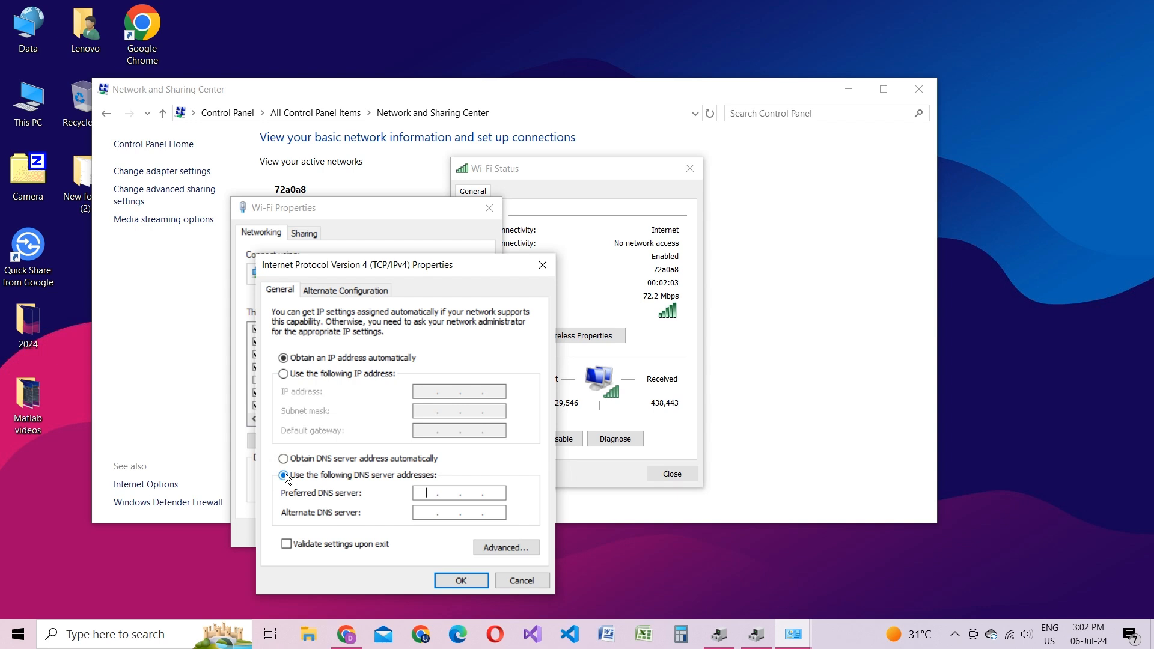
text(1)
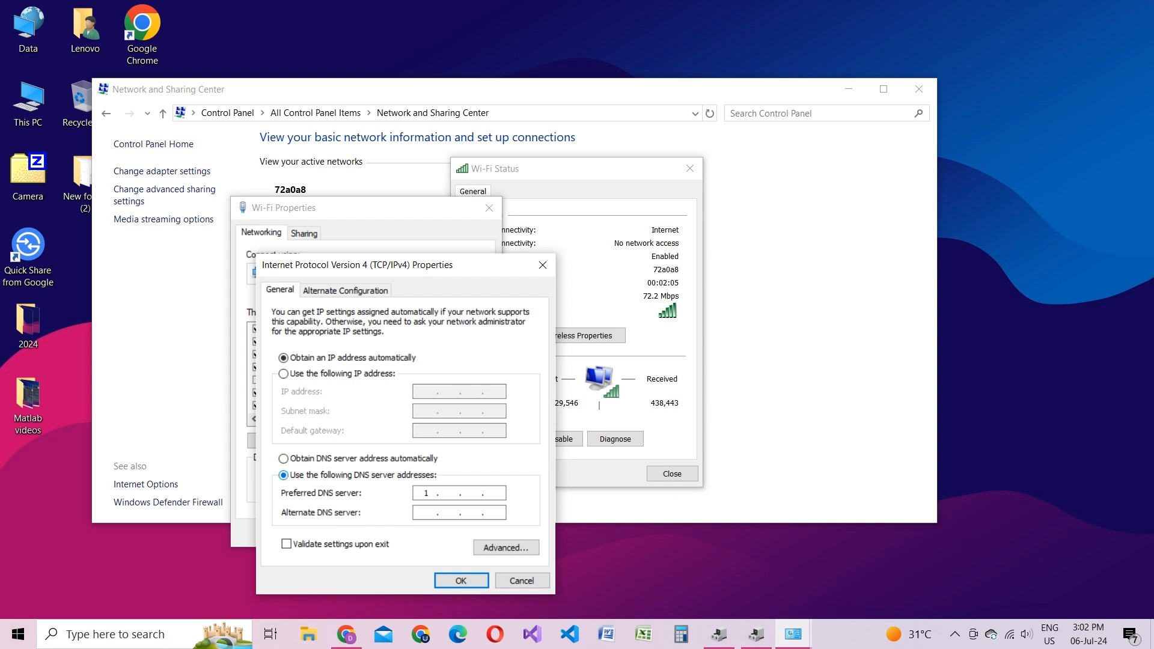
text(.1.1)
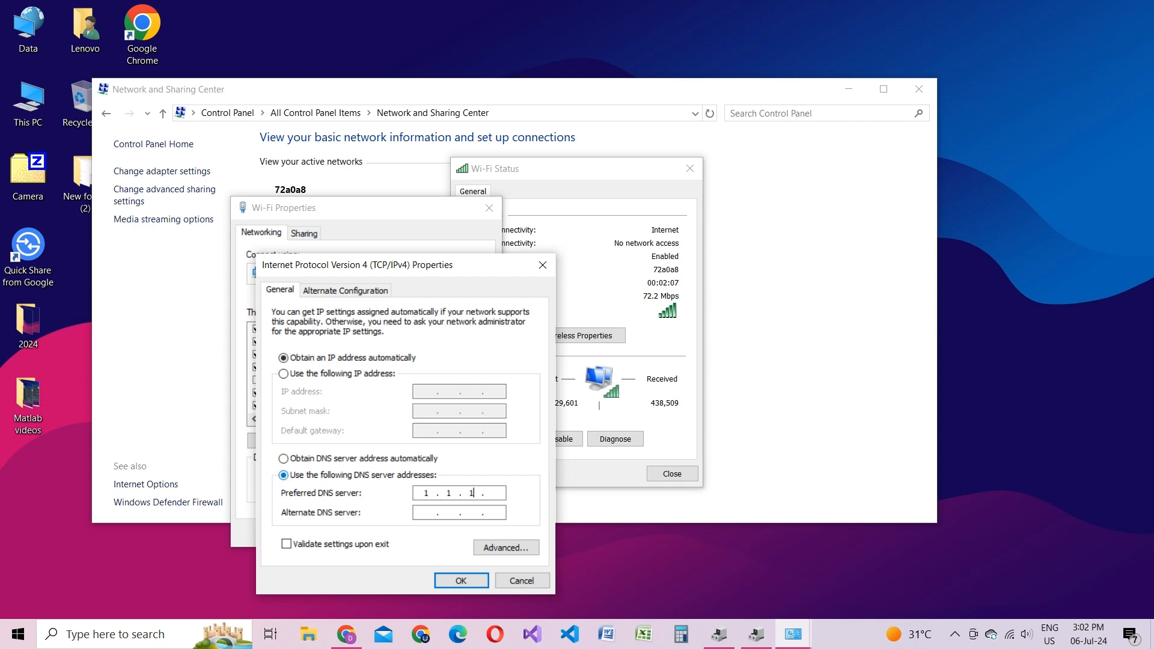
text(1)
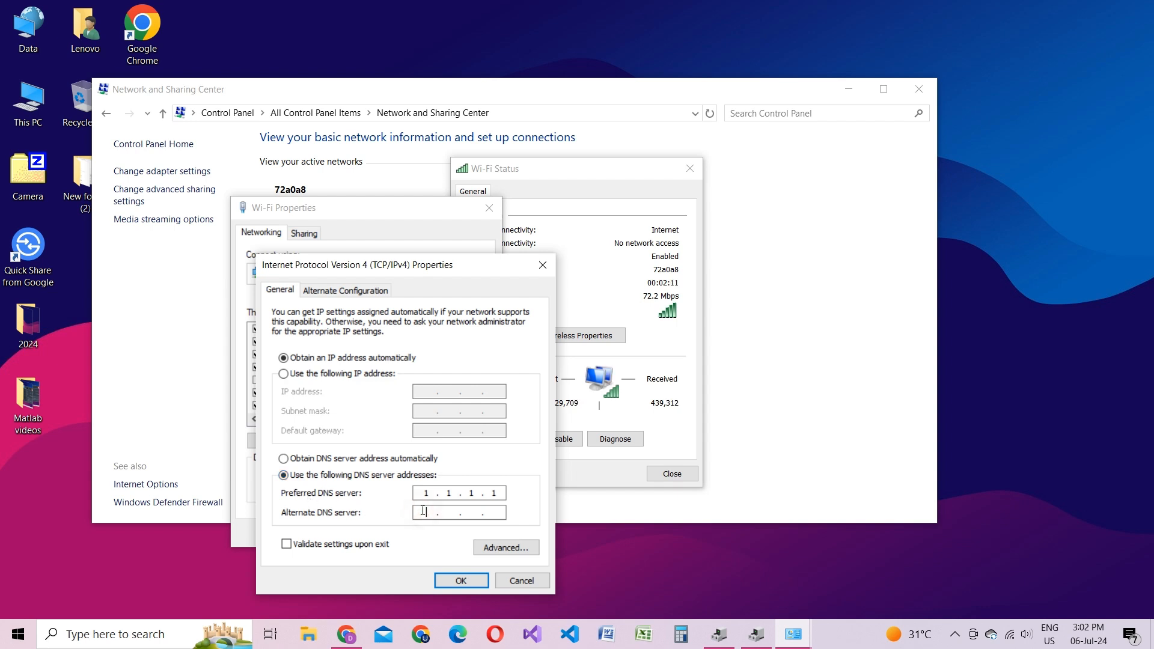
text(1 . . .)
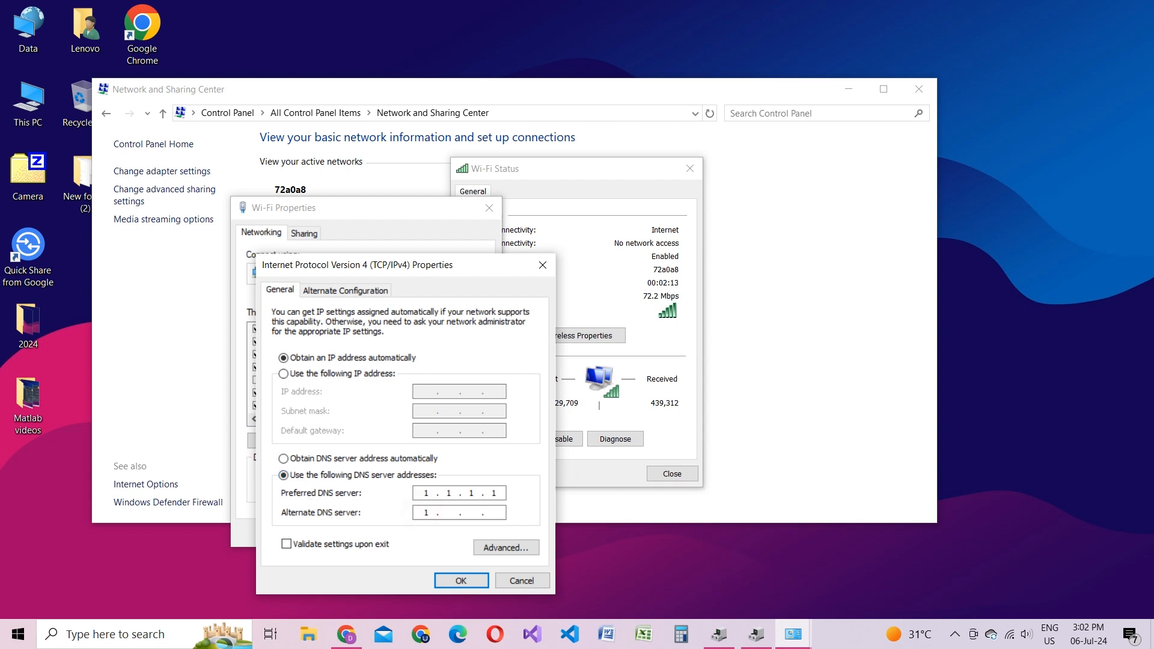
text(0.0)
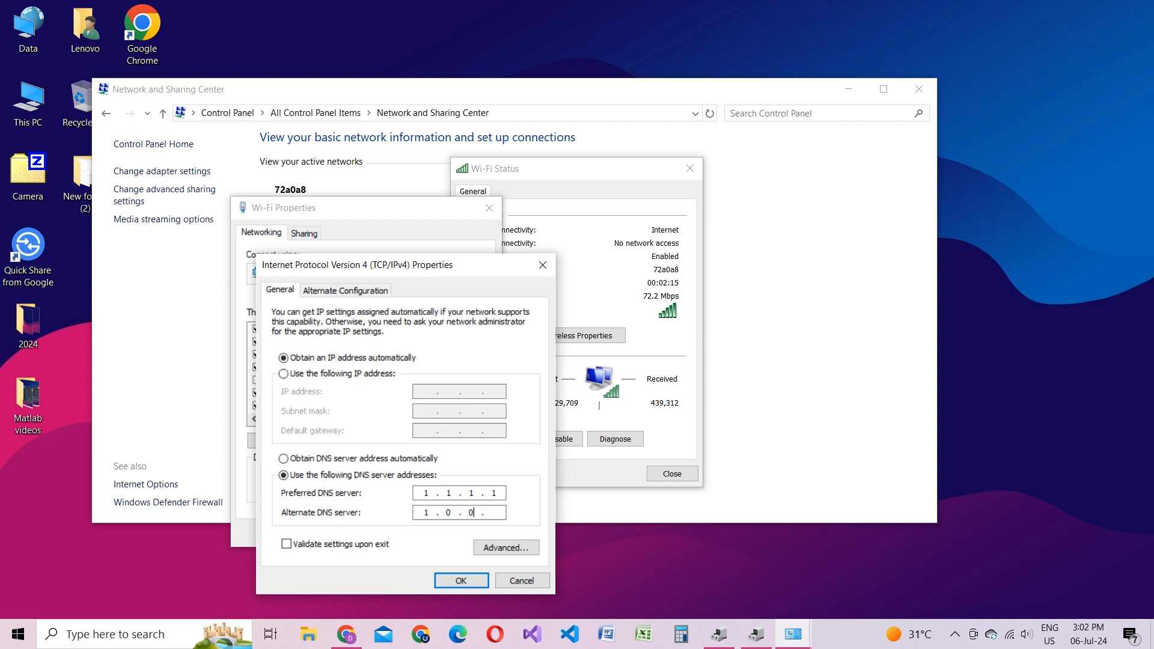
text(1)
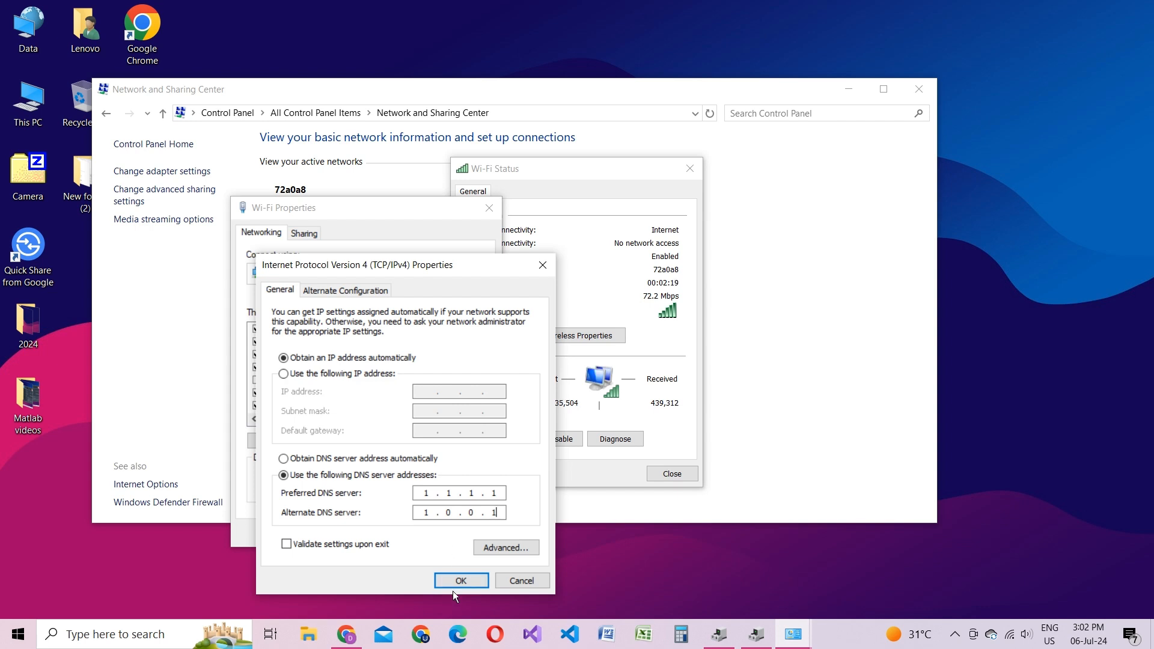
click(461, 579)
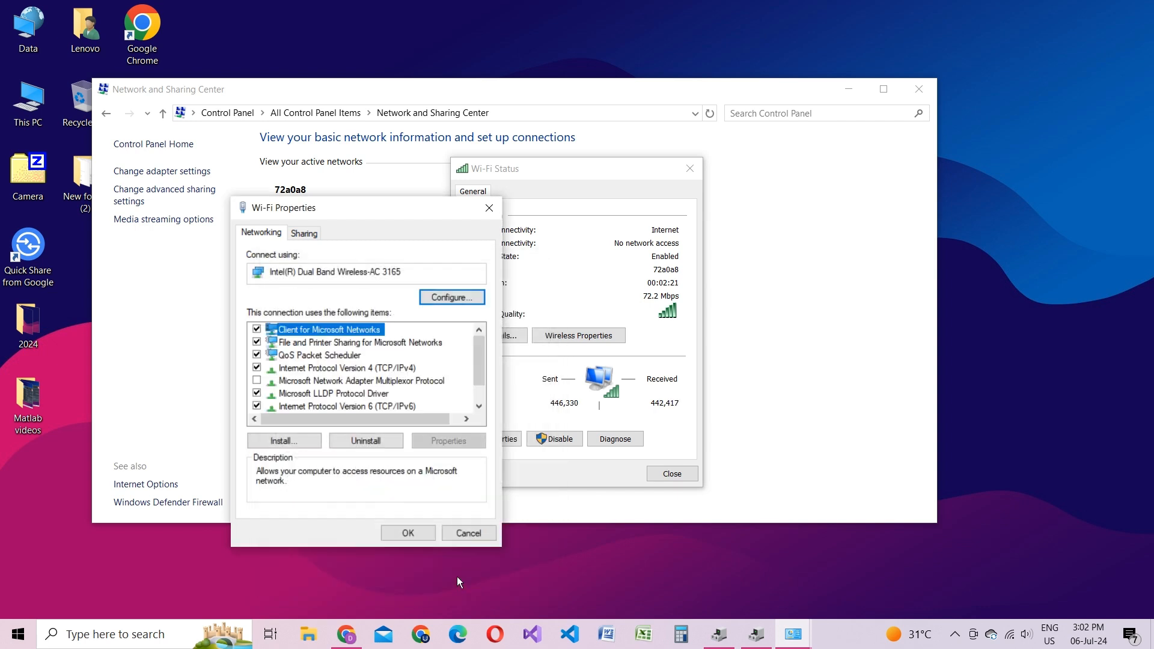
Close the Wi-Fi dialogs and restart the PC to apply the changes.
click(468, 533)
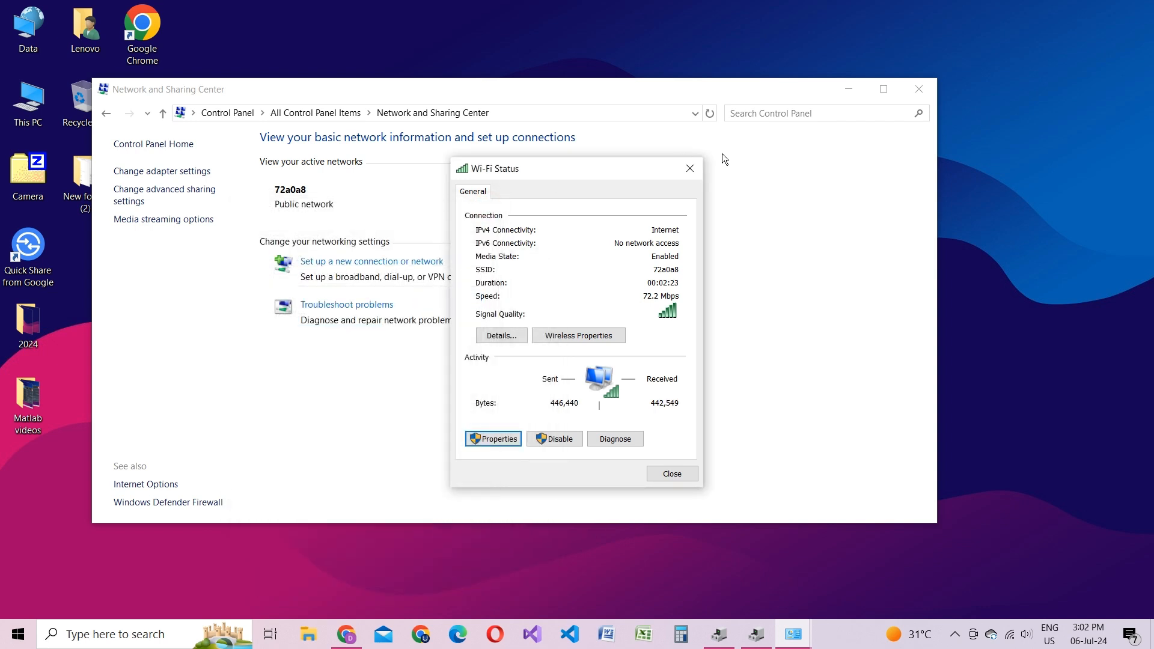
click(671, 474)
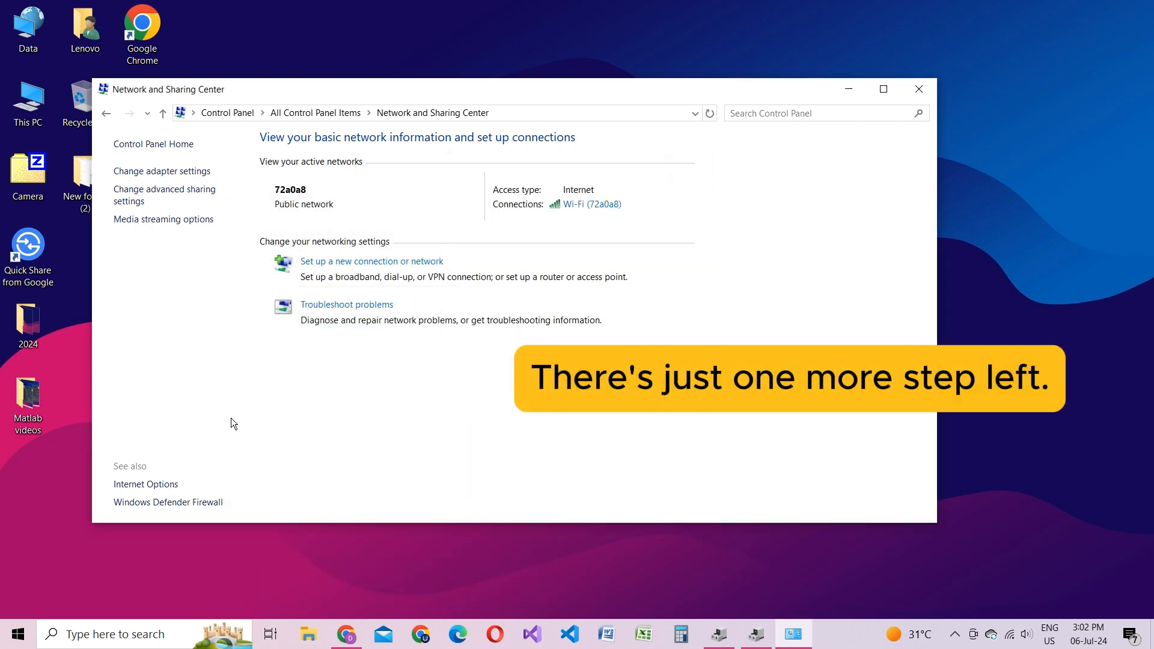
click(15, 633)
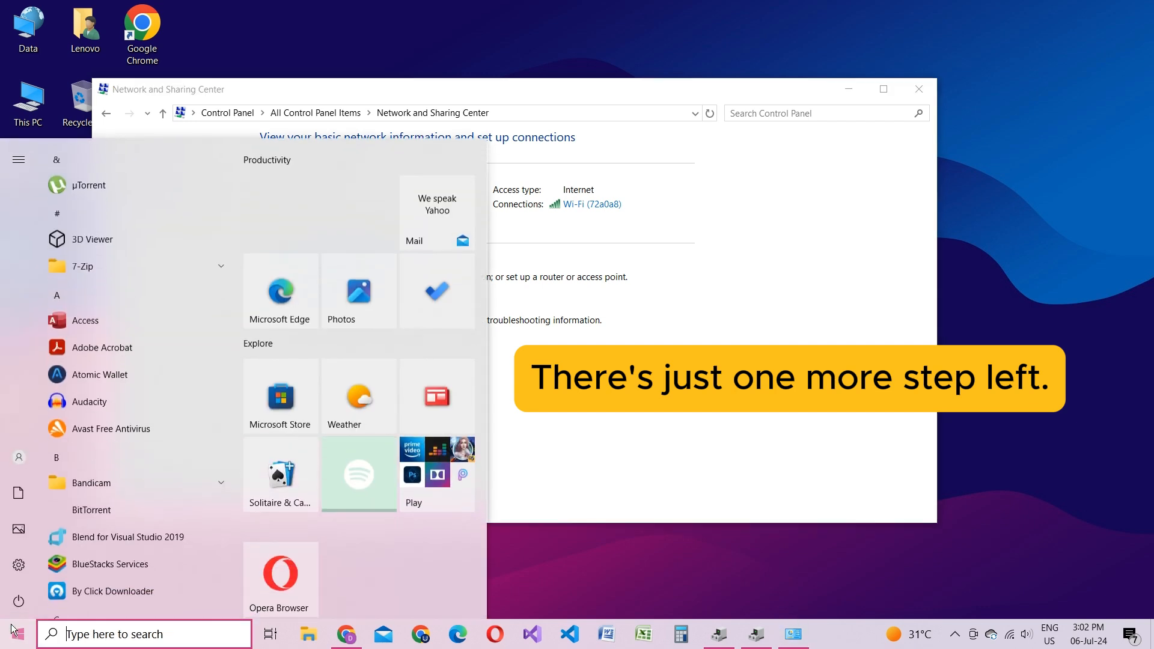
click(18, 160)
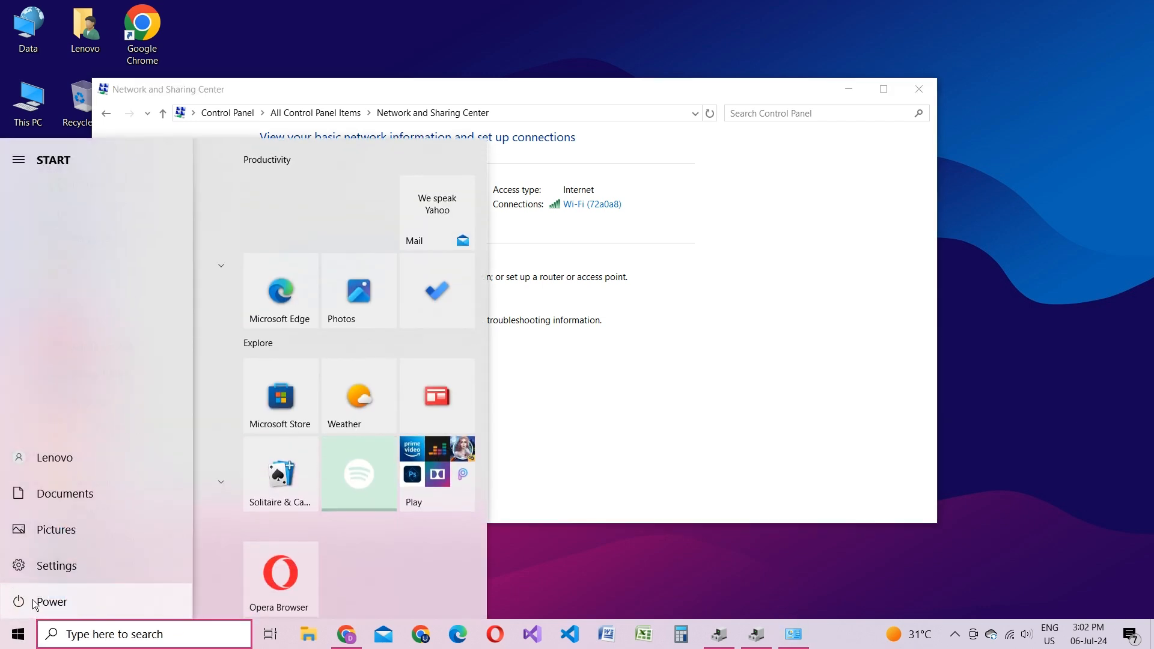
click(50, 601)
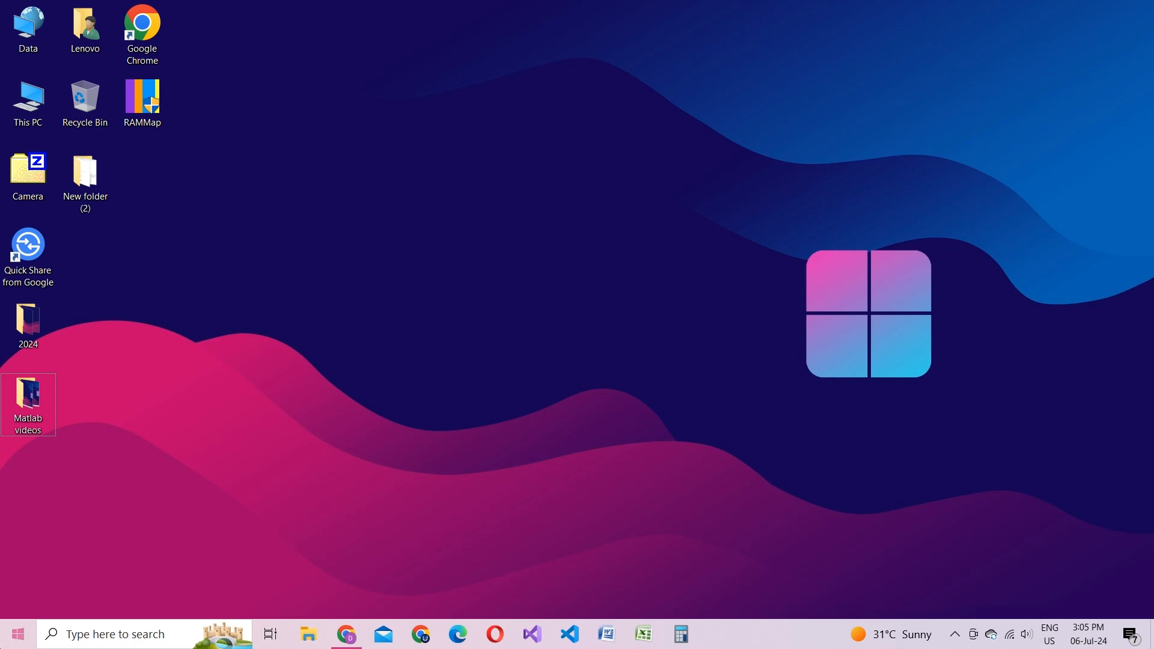
Search the Start menu for "power plan" to open Edit power plan.
click(16, 634)
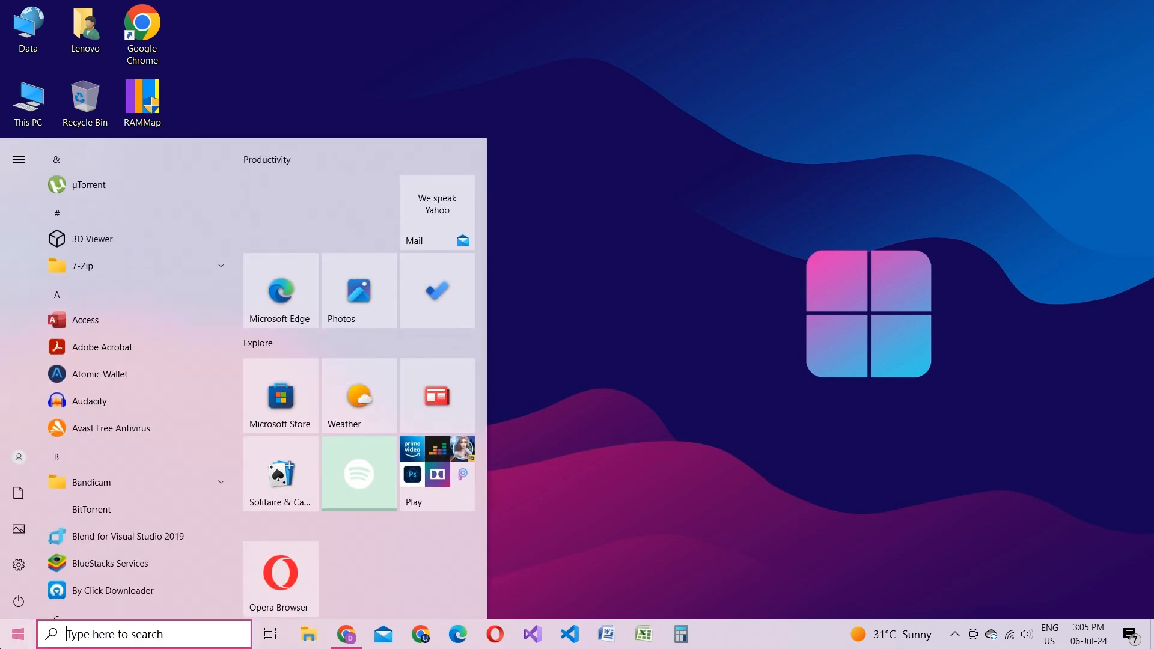
text(power pla)
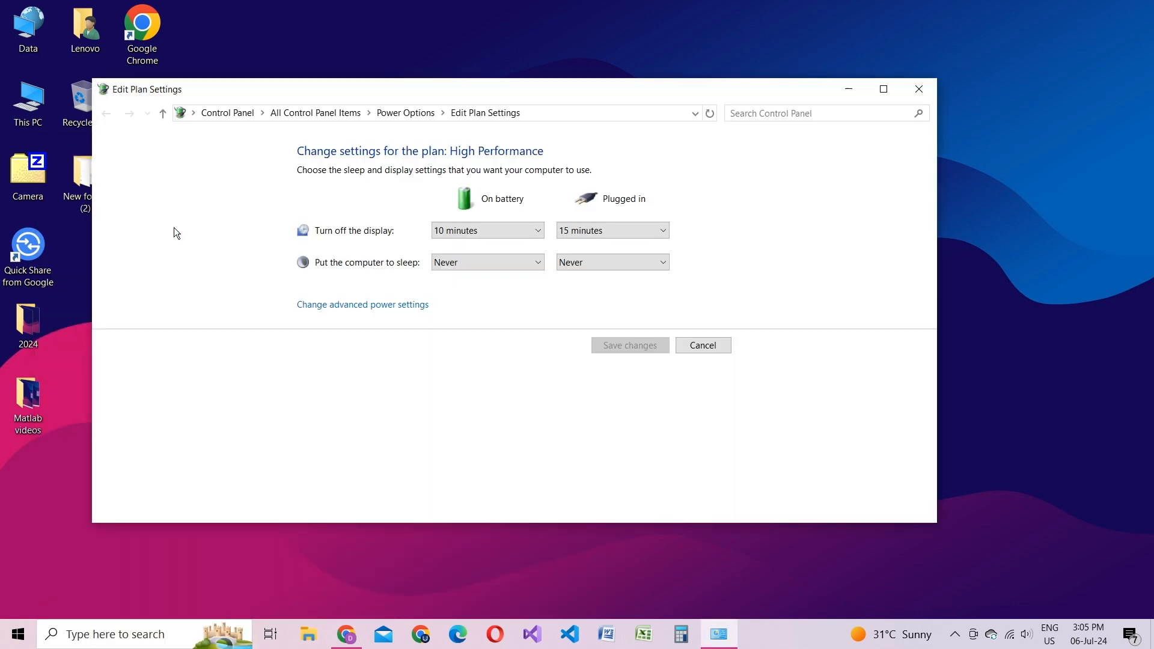
mouse_move(362, 304)
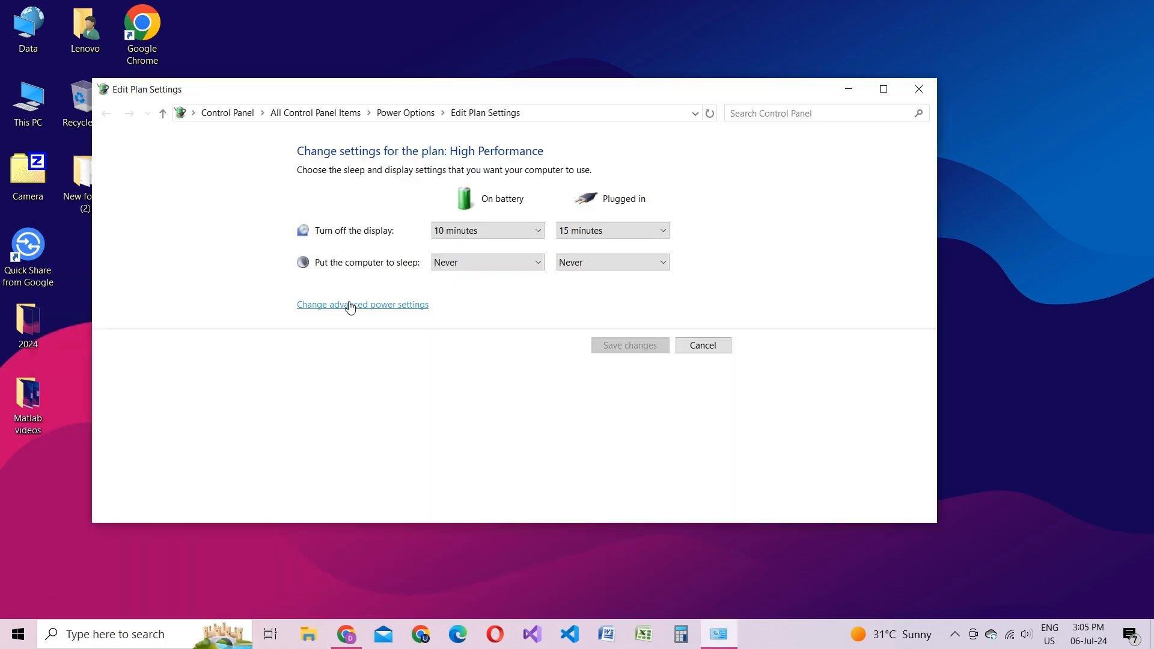
In advanced power settings, expand Wireless Adapter Settings > Power Saving Mode.
click(362, 305)
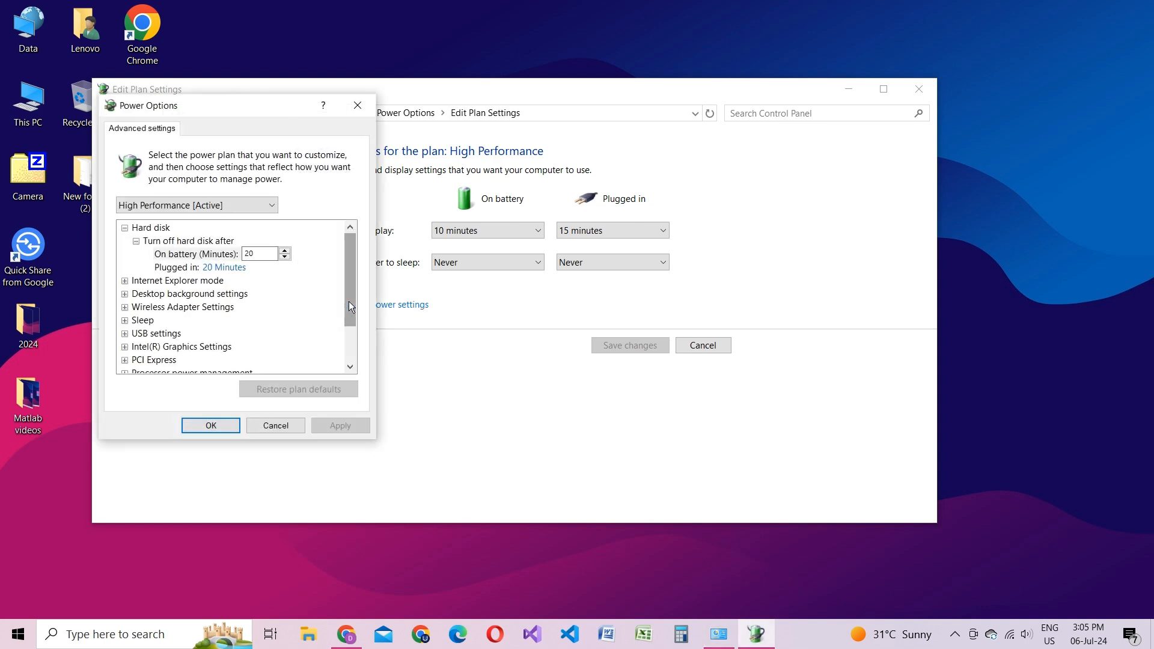
mouse_move(136, 308)
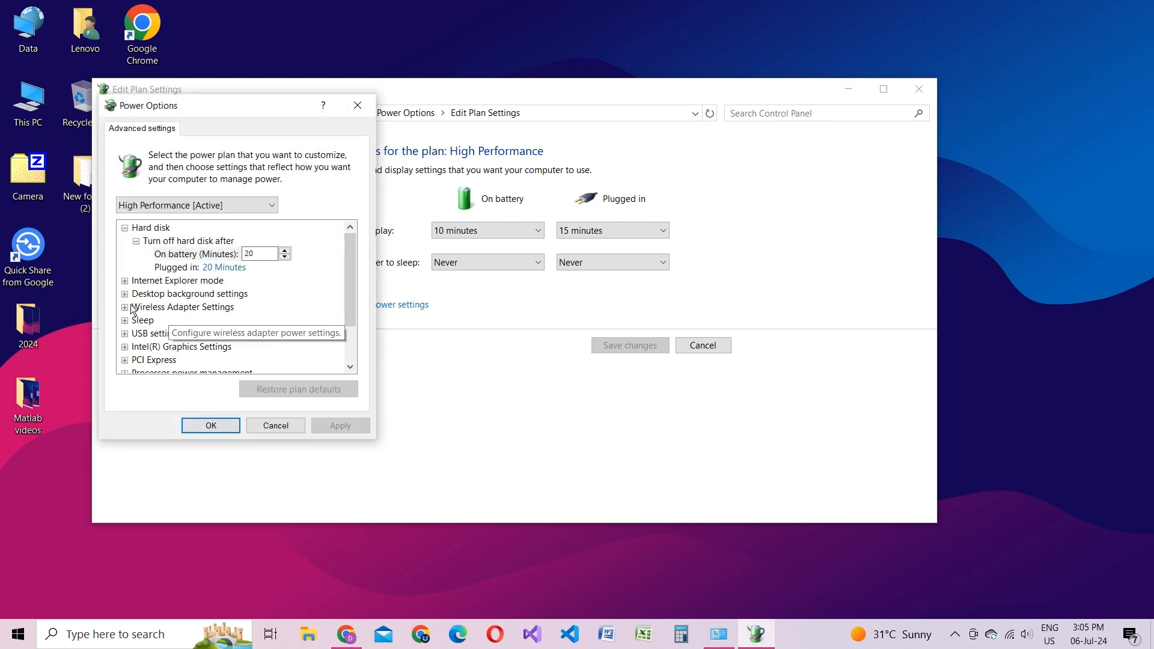
click(182, 306)
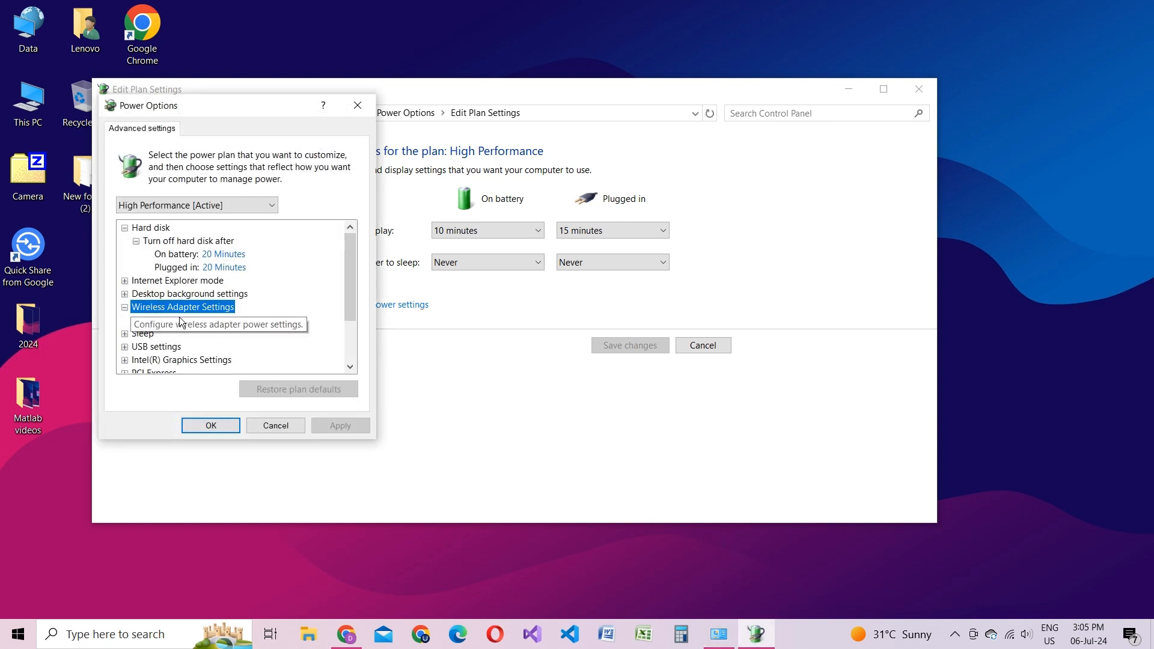
click(124, 307)
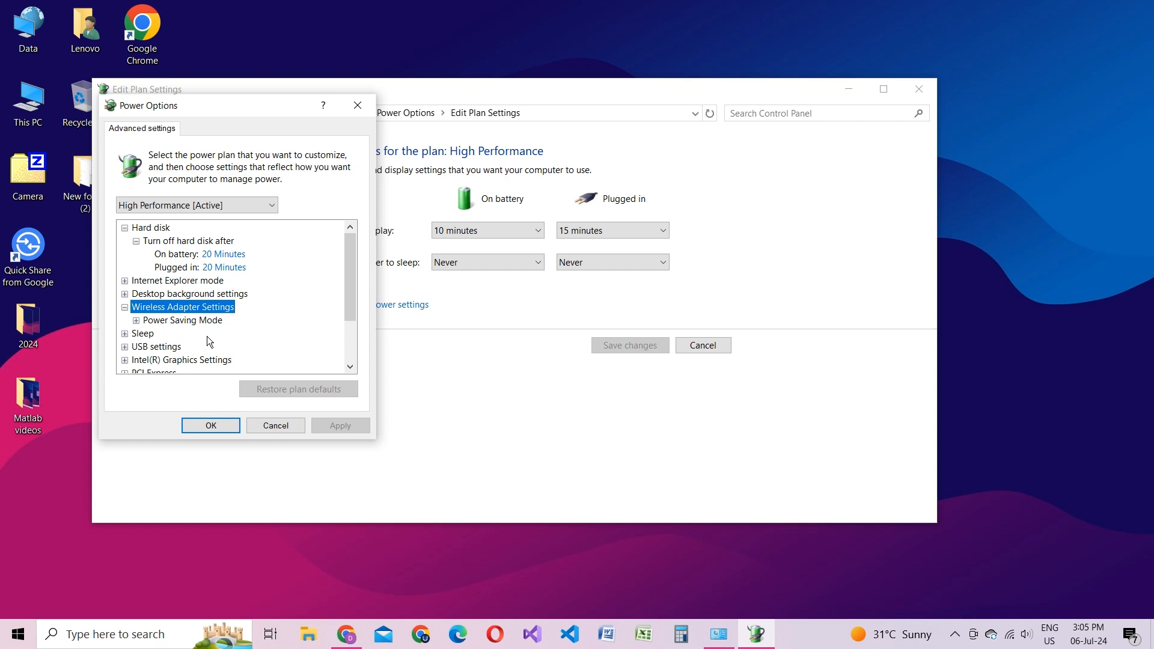
click(136, 319)
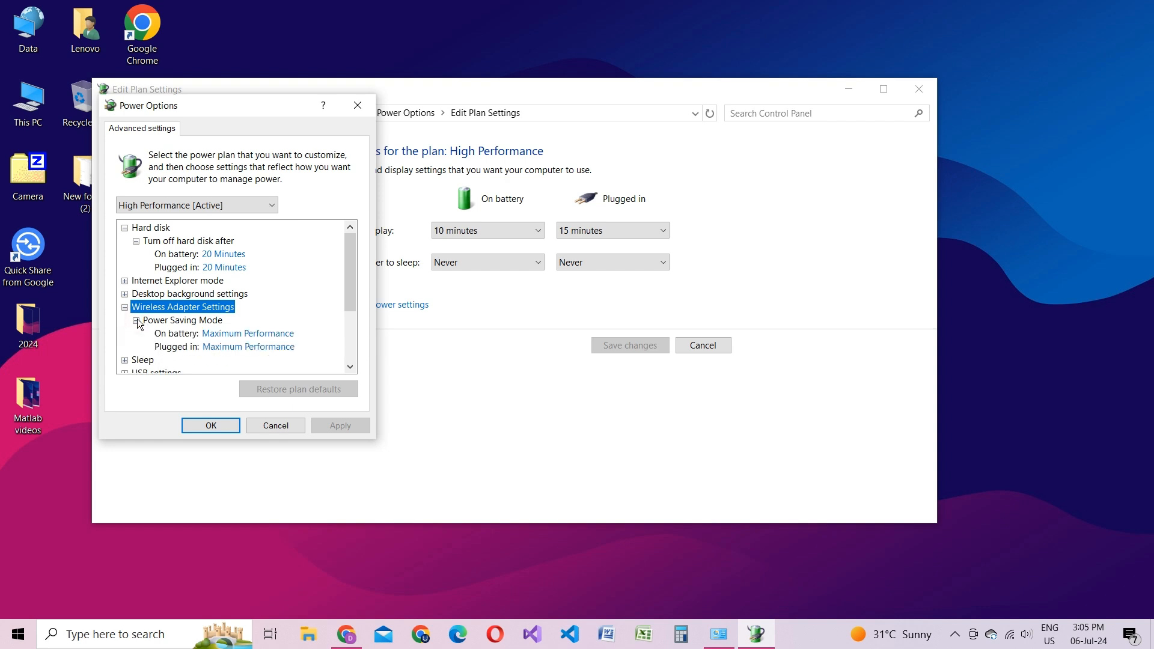
mouse_move(248, 333)
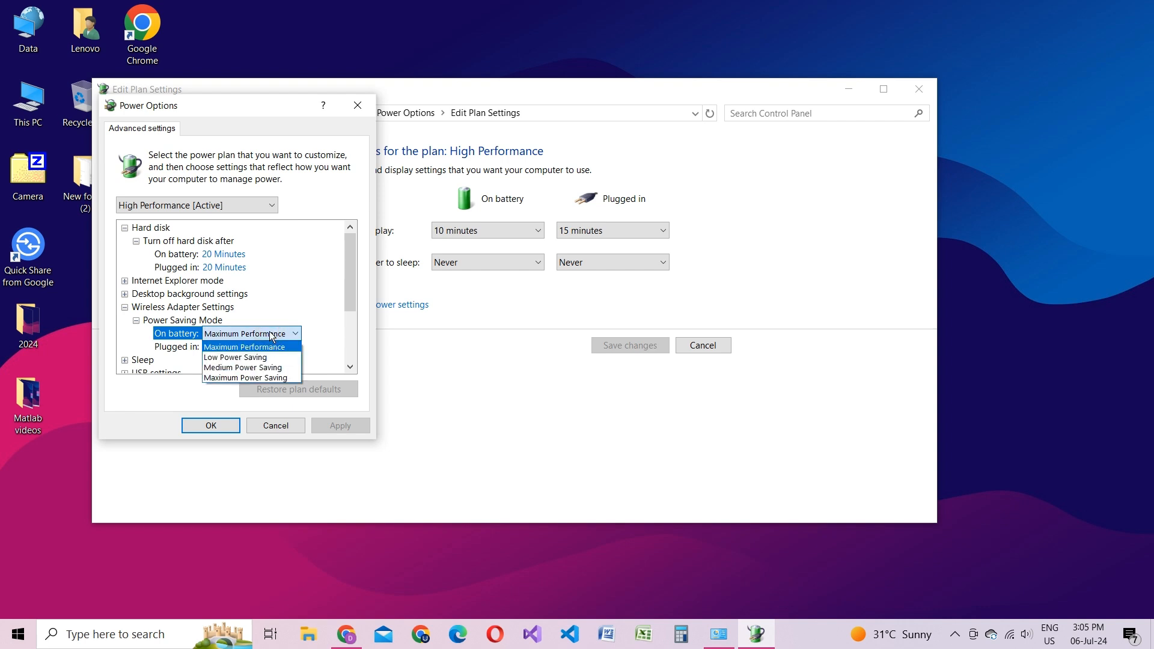
Set Power Saving Mode to Maximum Performance on battery and plugged in, and confirm.
click(244, 347)
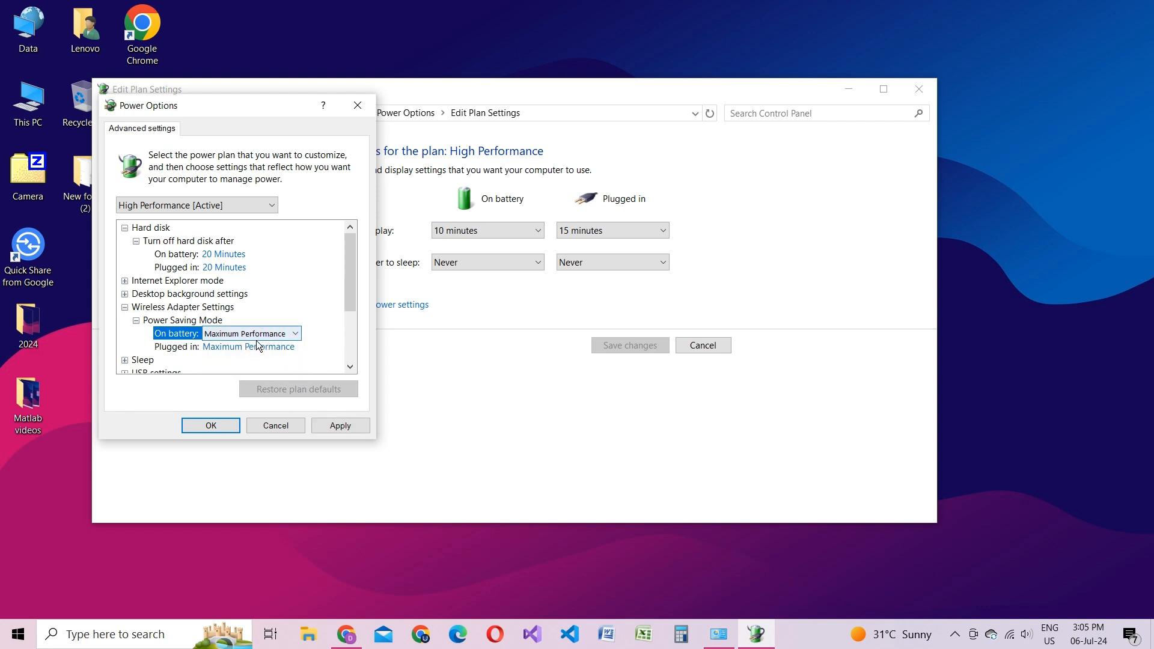
click(296, 346)
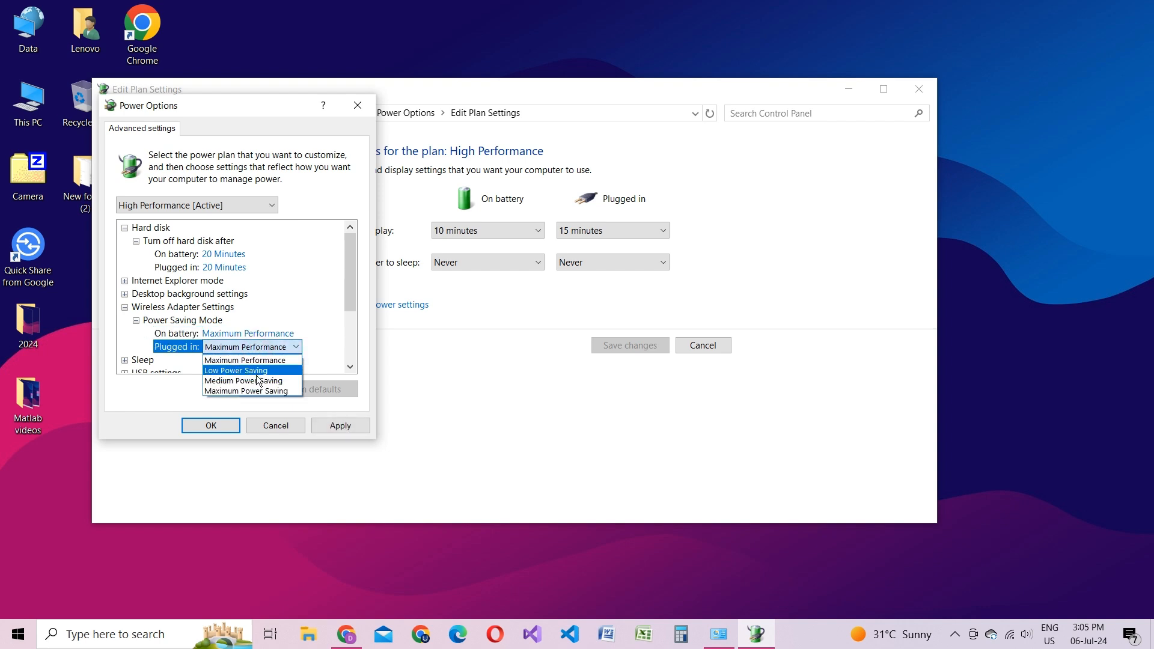
mouse_move(263, 360)
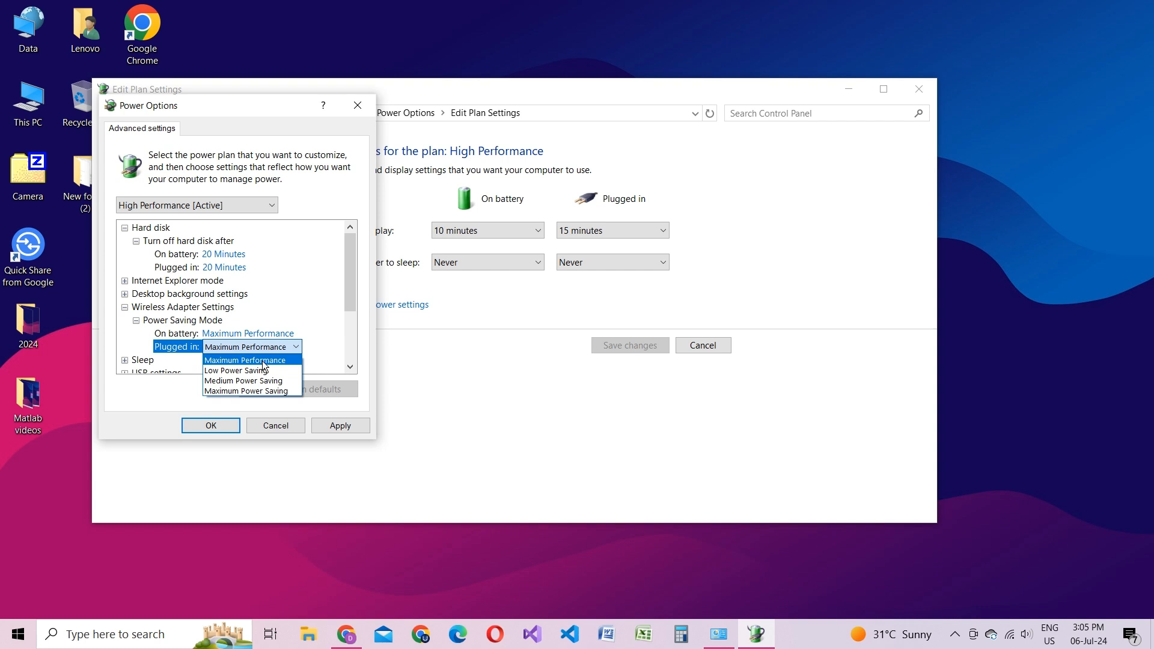
click(248, 360)
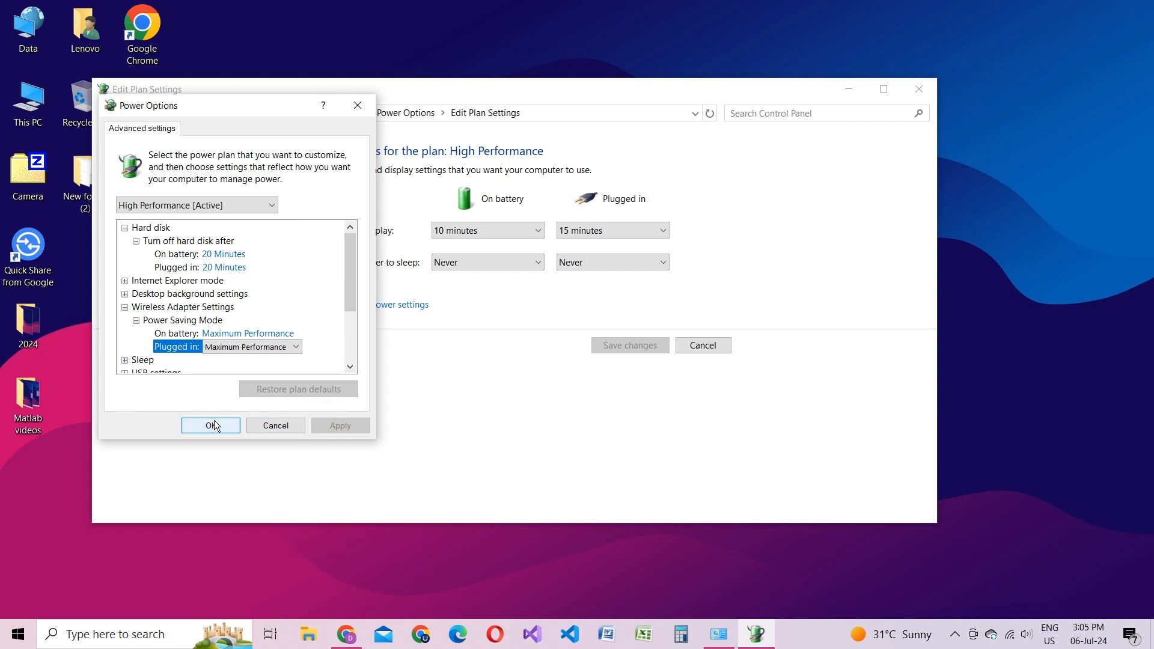
click(211, 425)
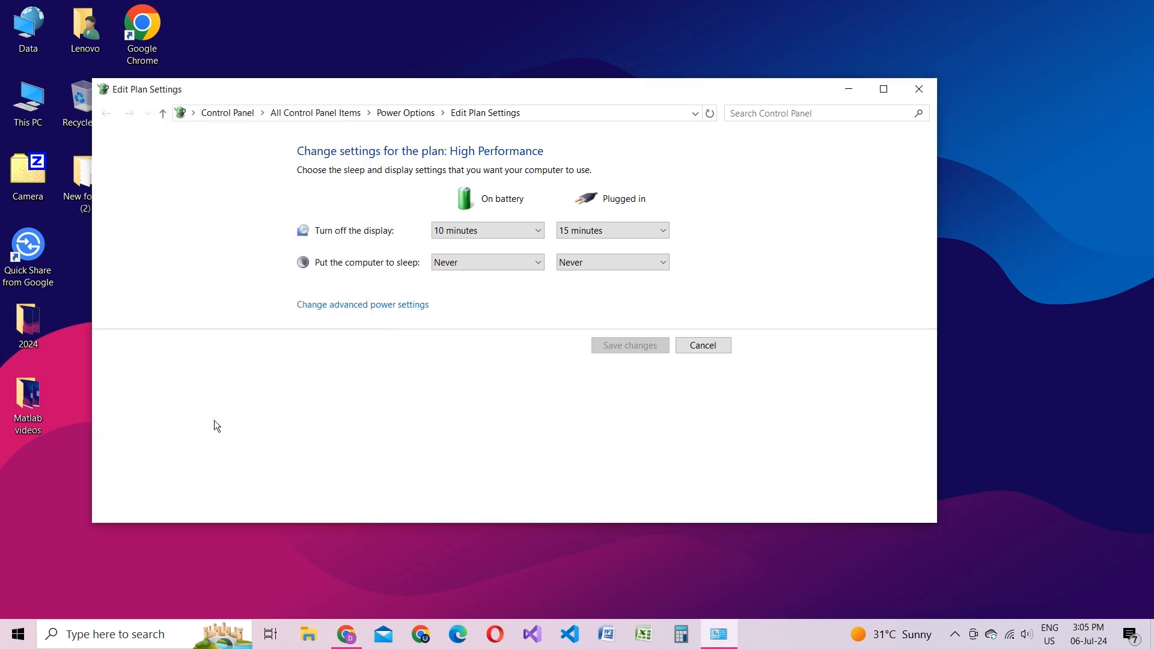